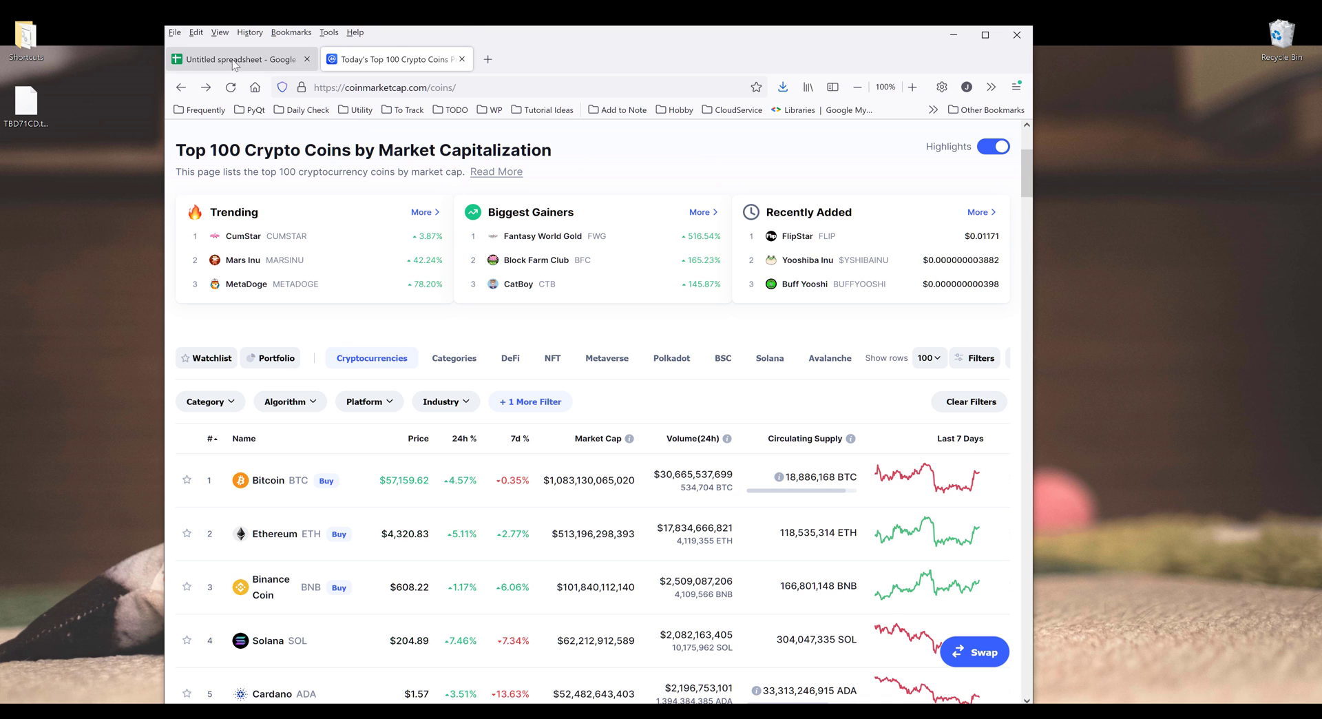
Move the CoinMarketCap tab into its own window and scroll the top 100 coins list.
left_click(236, 59)
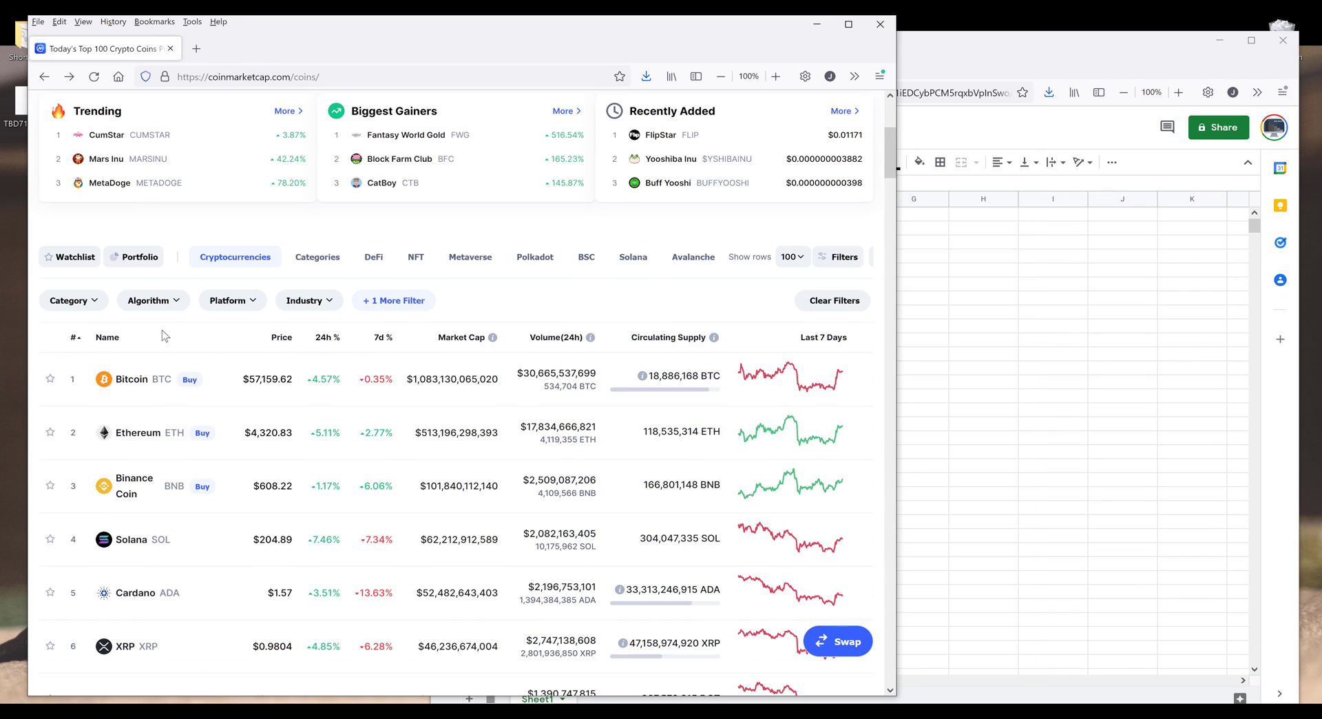
scroll("up", 3)
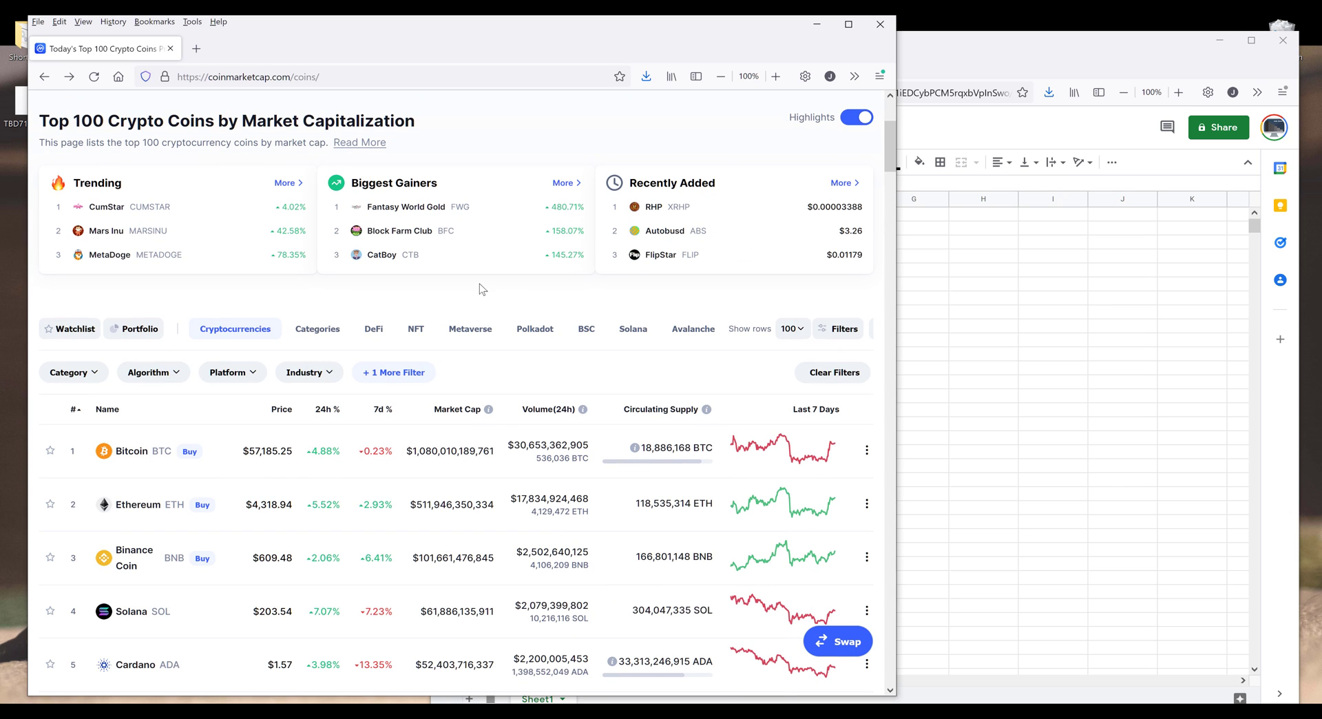
scroll("down", 3)
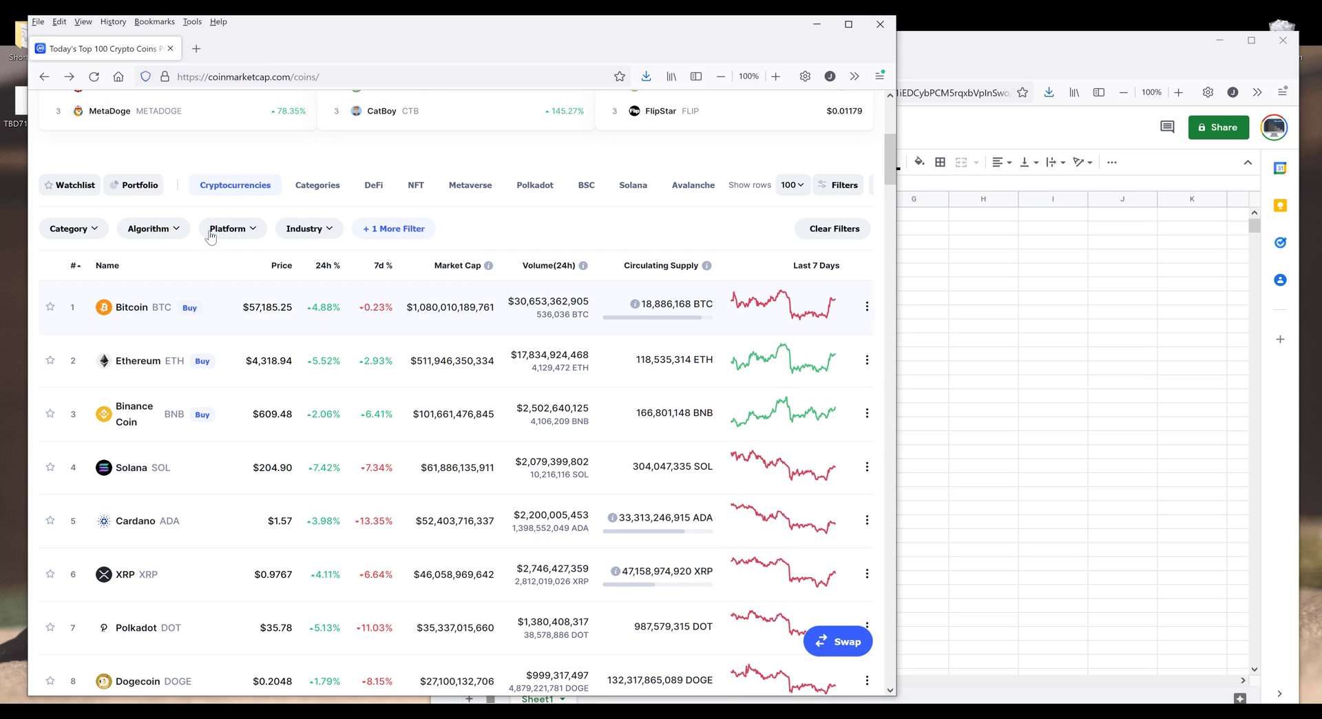
scroll("down", 3)
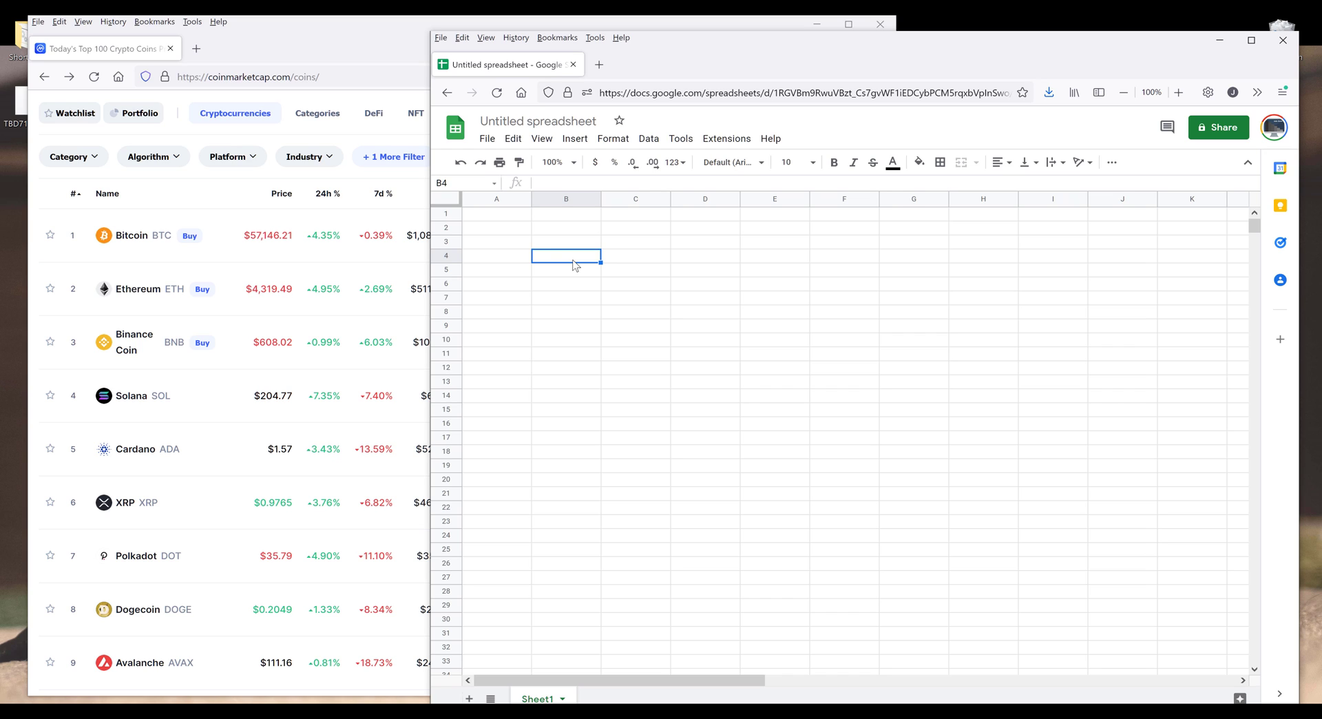
Enter the heading 'Tickers' in B4 with the page zoomed to 133%.
type("Ticker")
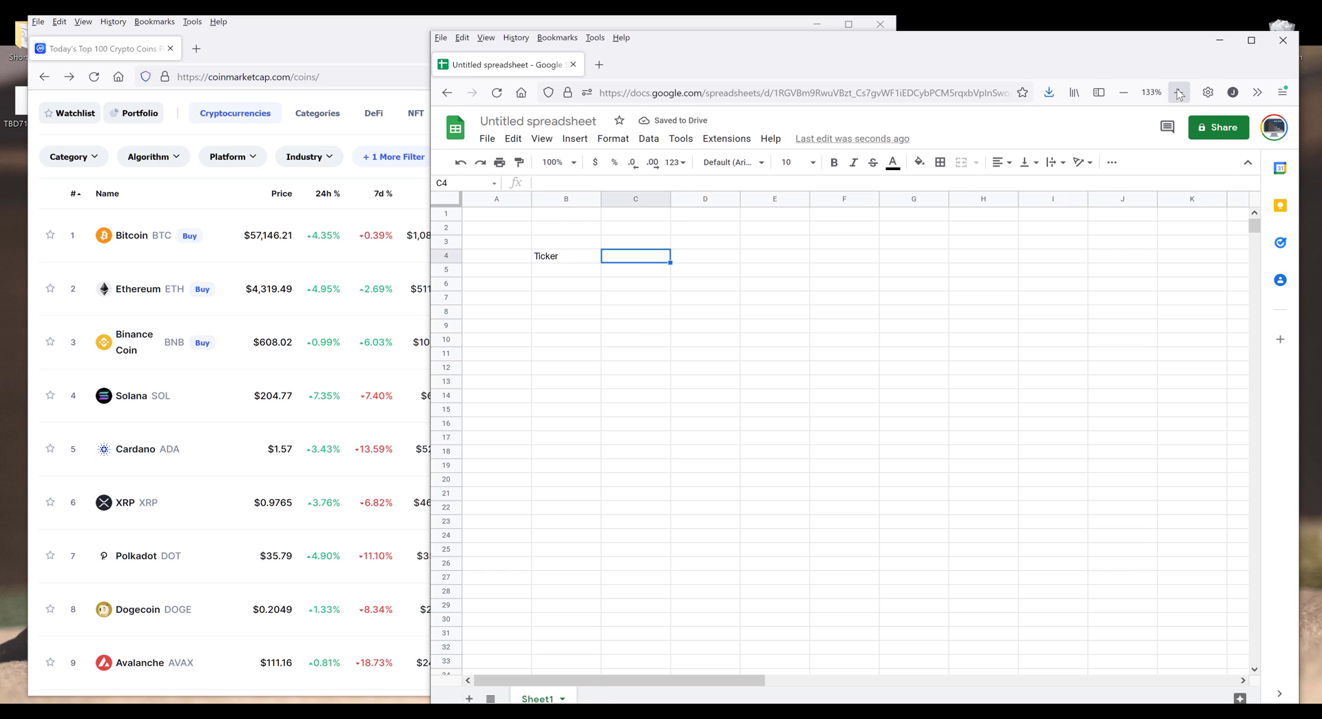
left_click(1178, 93)
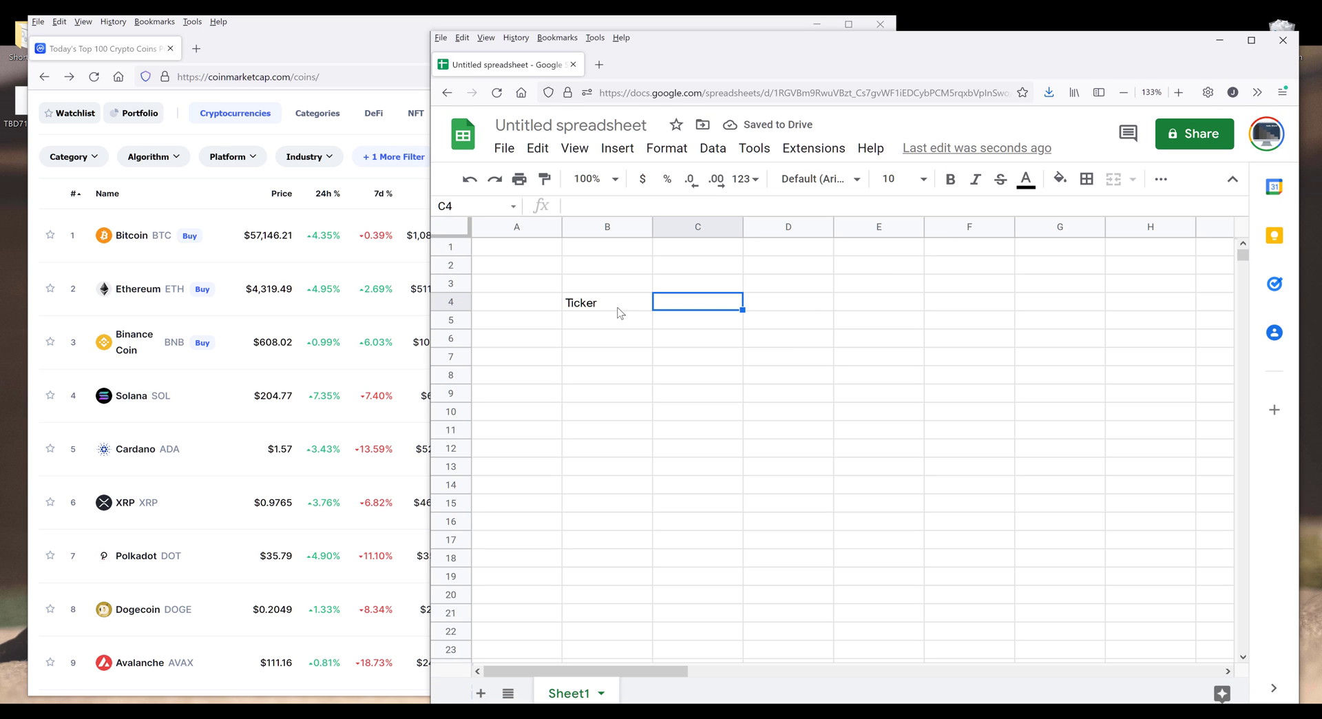
left_click(605, 301)
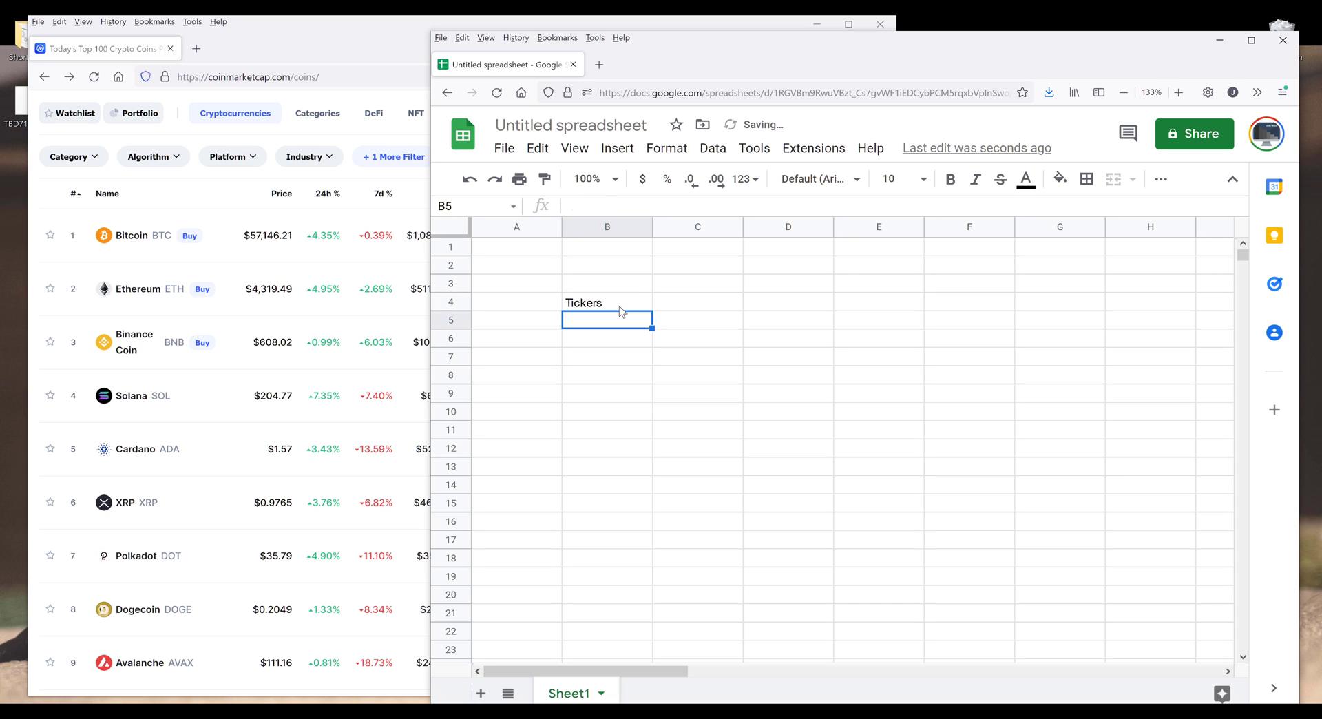
left_click(696, 301)
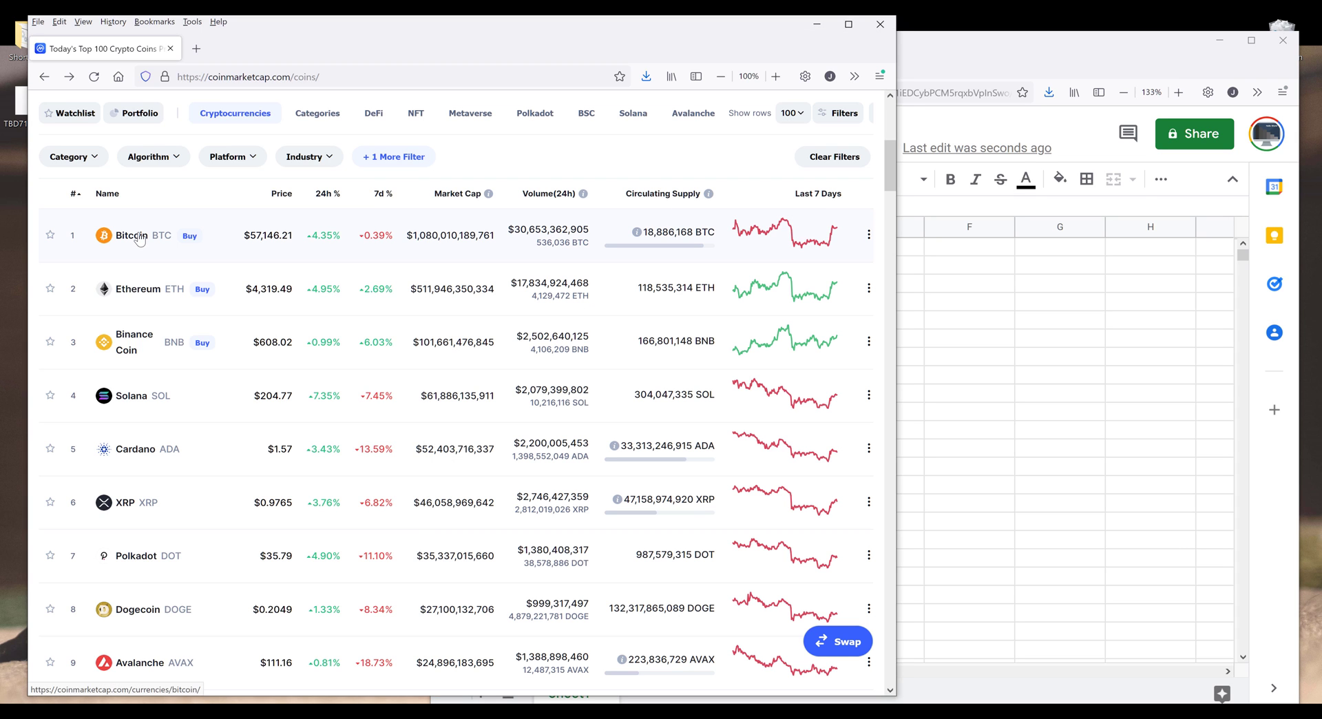
Open Bitcoin's CoinMarketCap page in a new tab and select its URL.
left_click(131, 234)
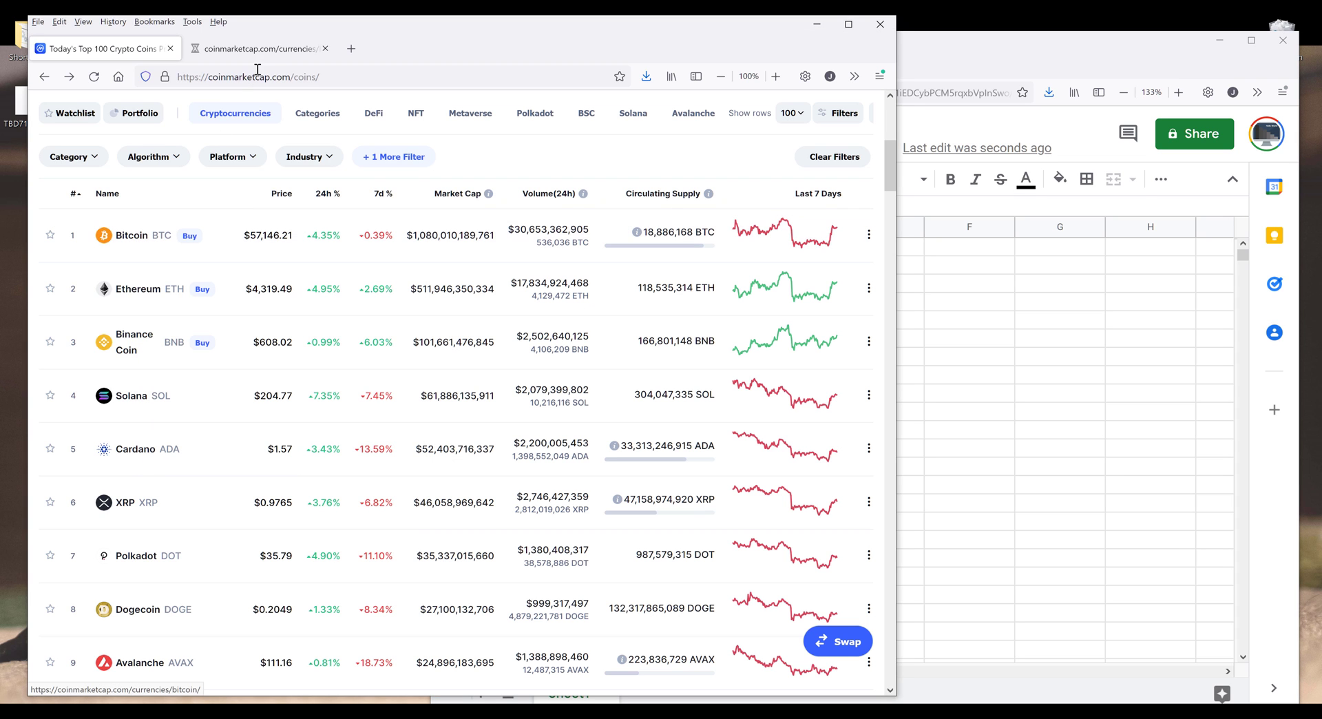
left_click(132, 235)
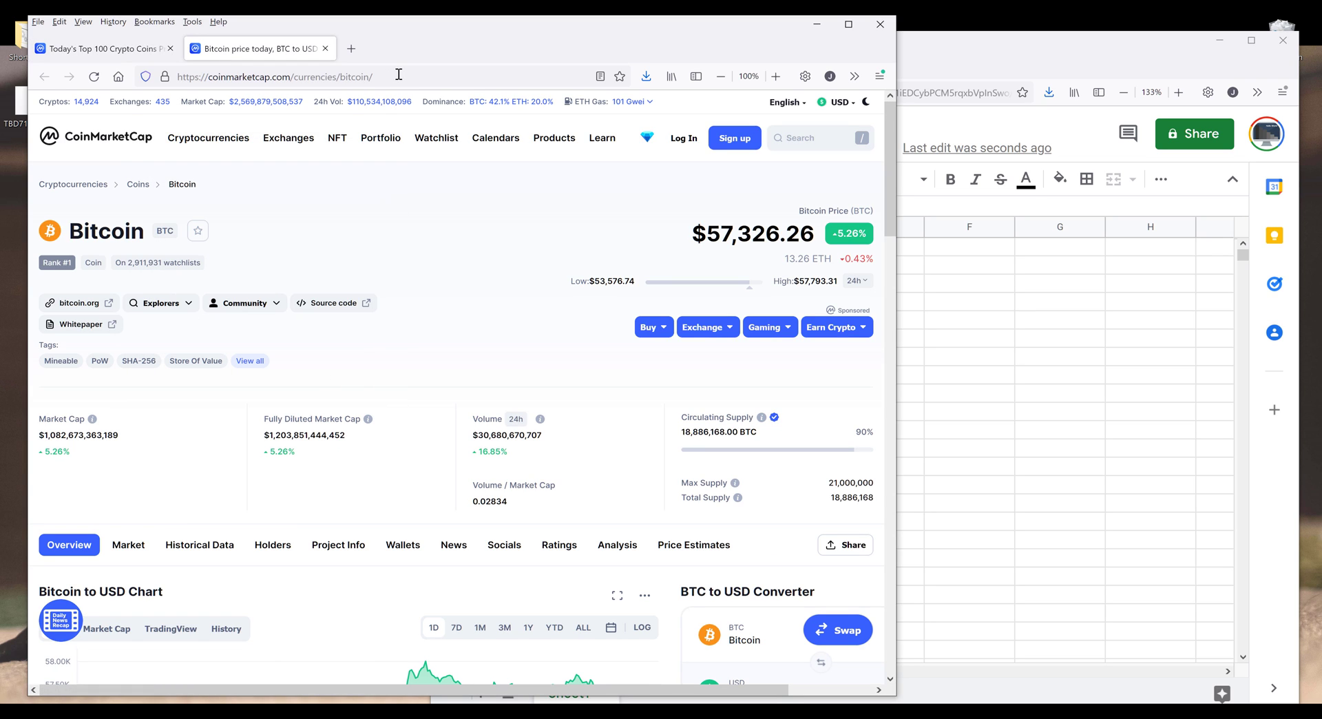
left_click(278, 76)
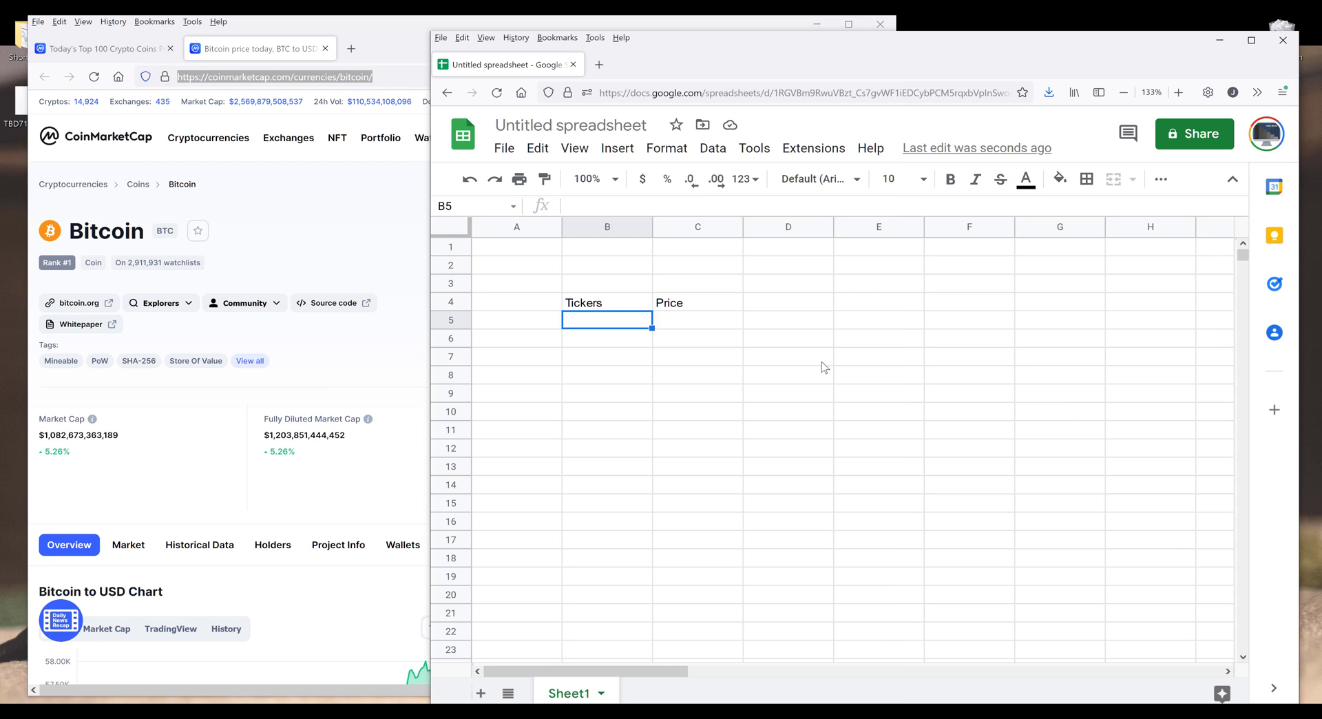
type("https://coinmarketcap.com/currencies/bitcoin/")
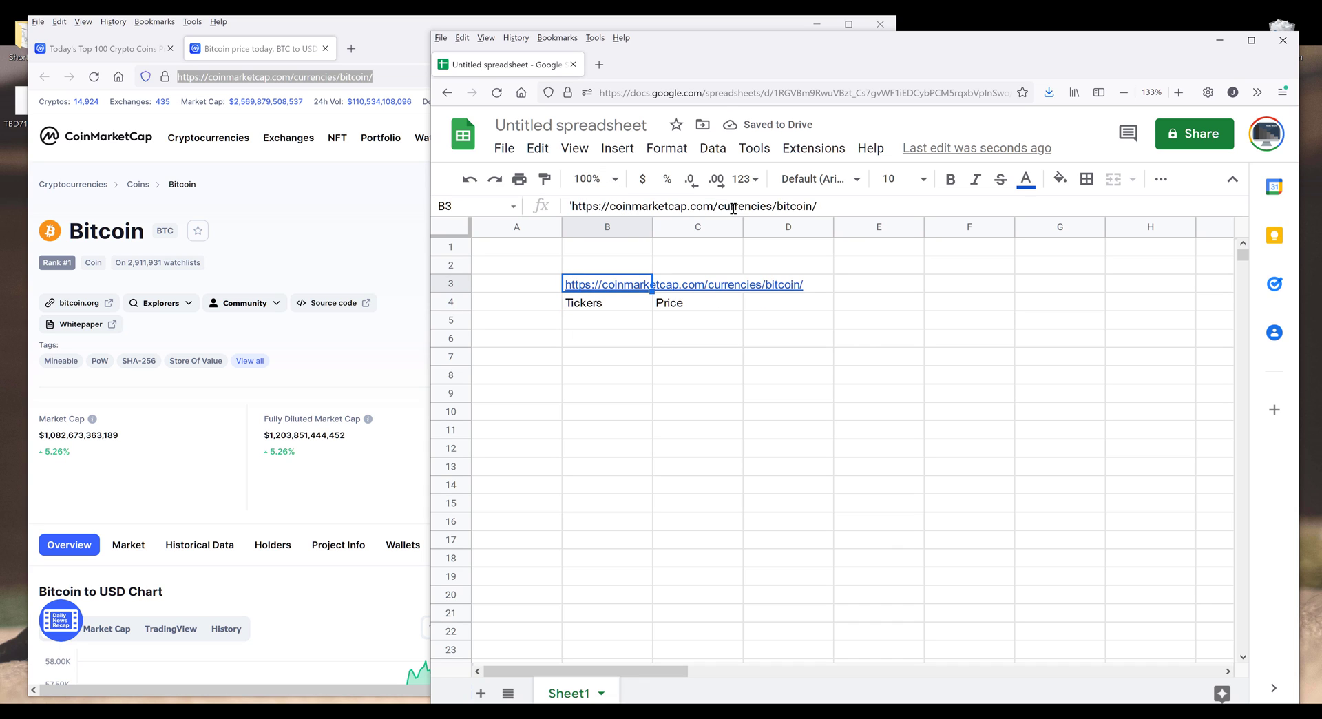
double_click(608, 284)
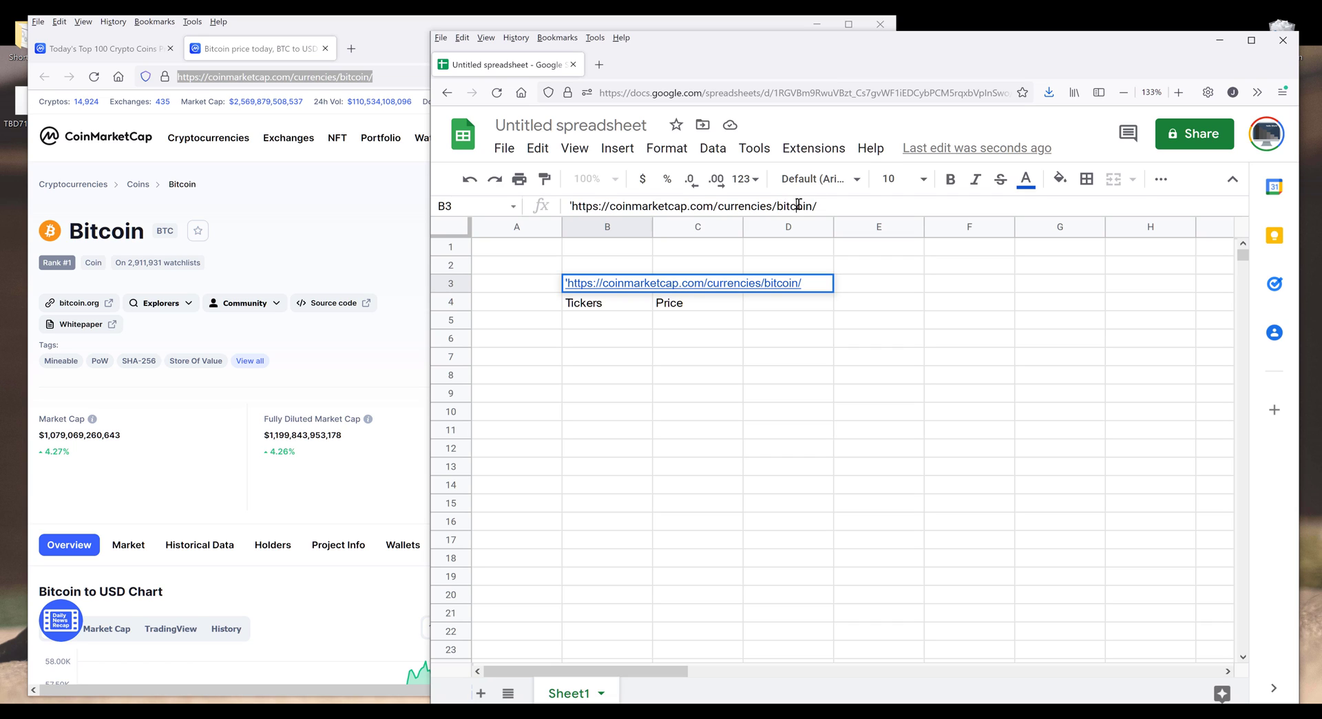
double_click(794, 206)
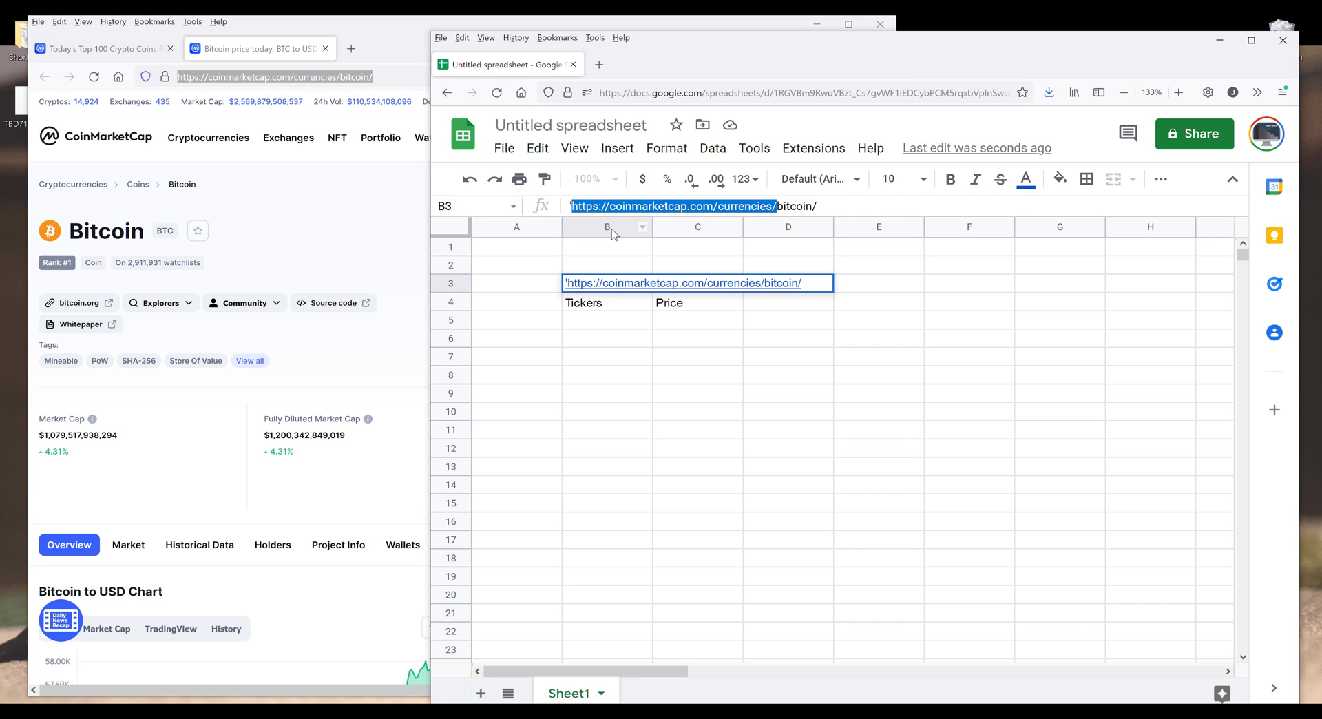
mouse_move(742, 219)
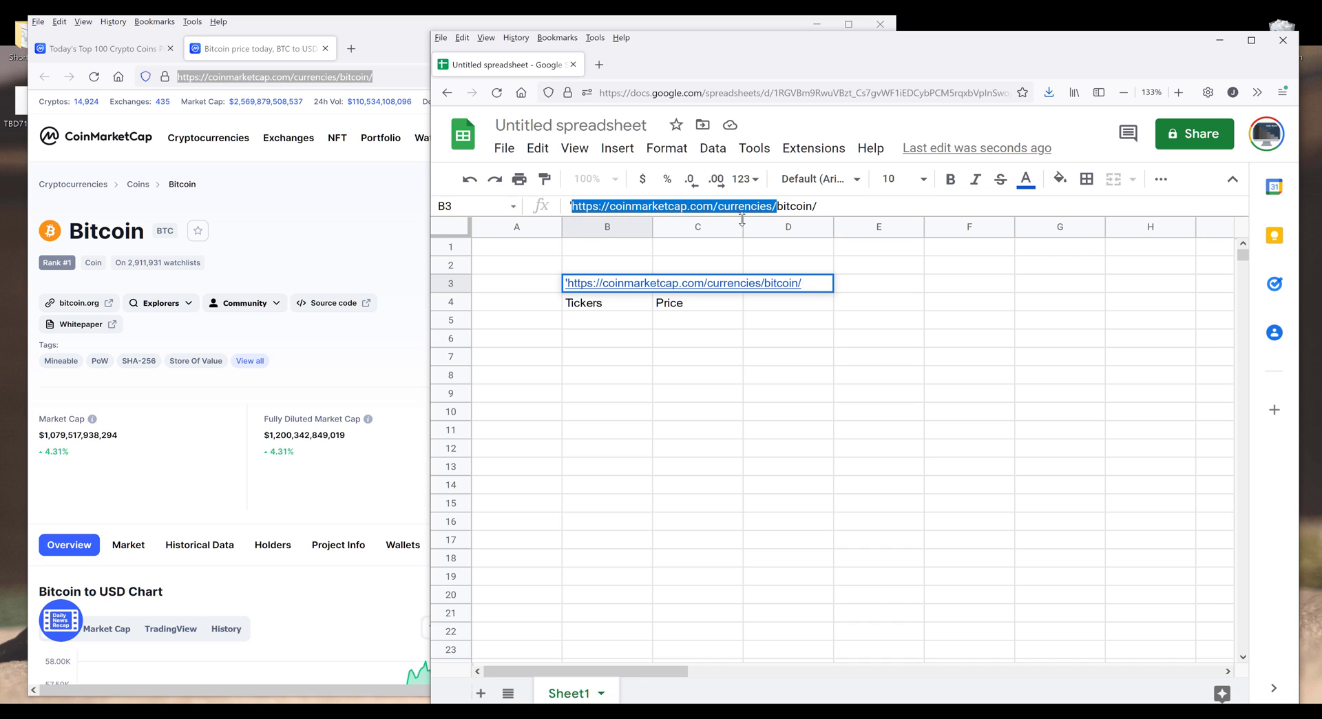
mouse_move(695, 328)
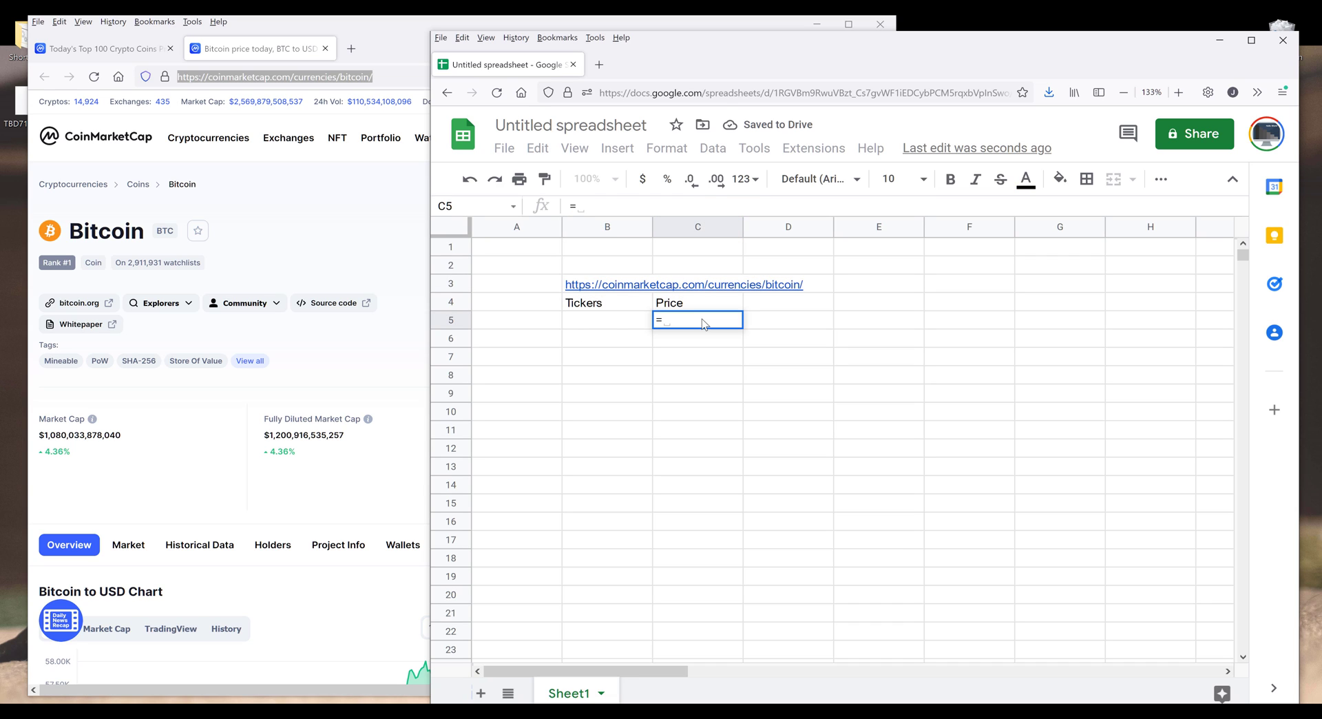
type("=\"https://coinmarketcap.com/currencies/")
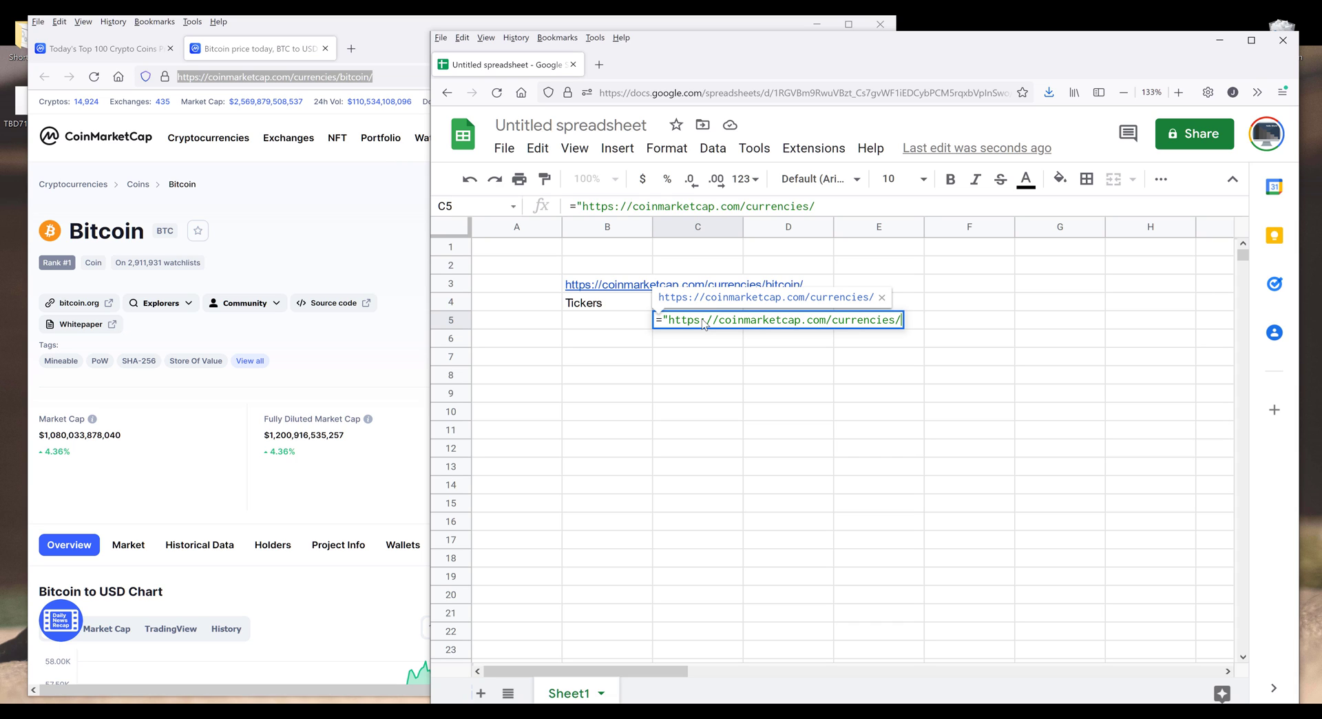
type("\"&")
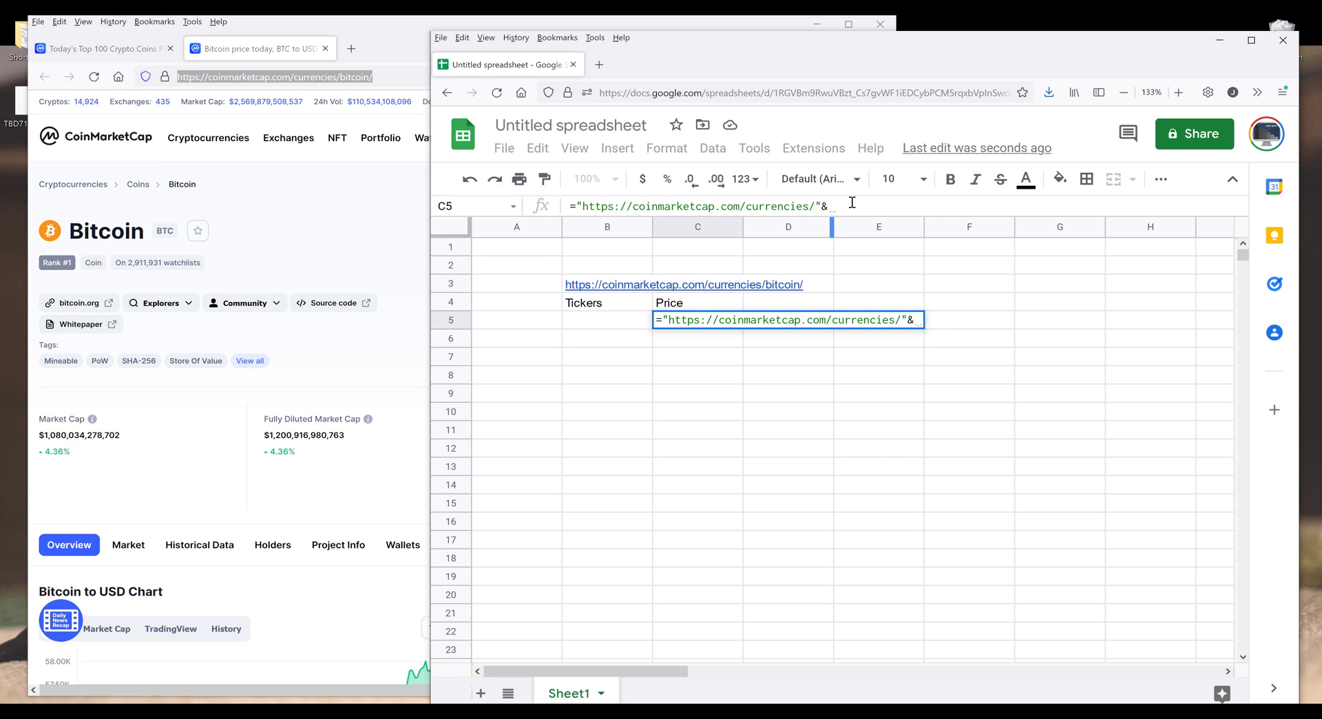
mouse_move(611, 332)
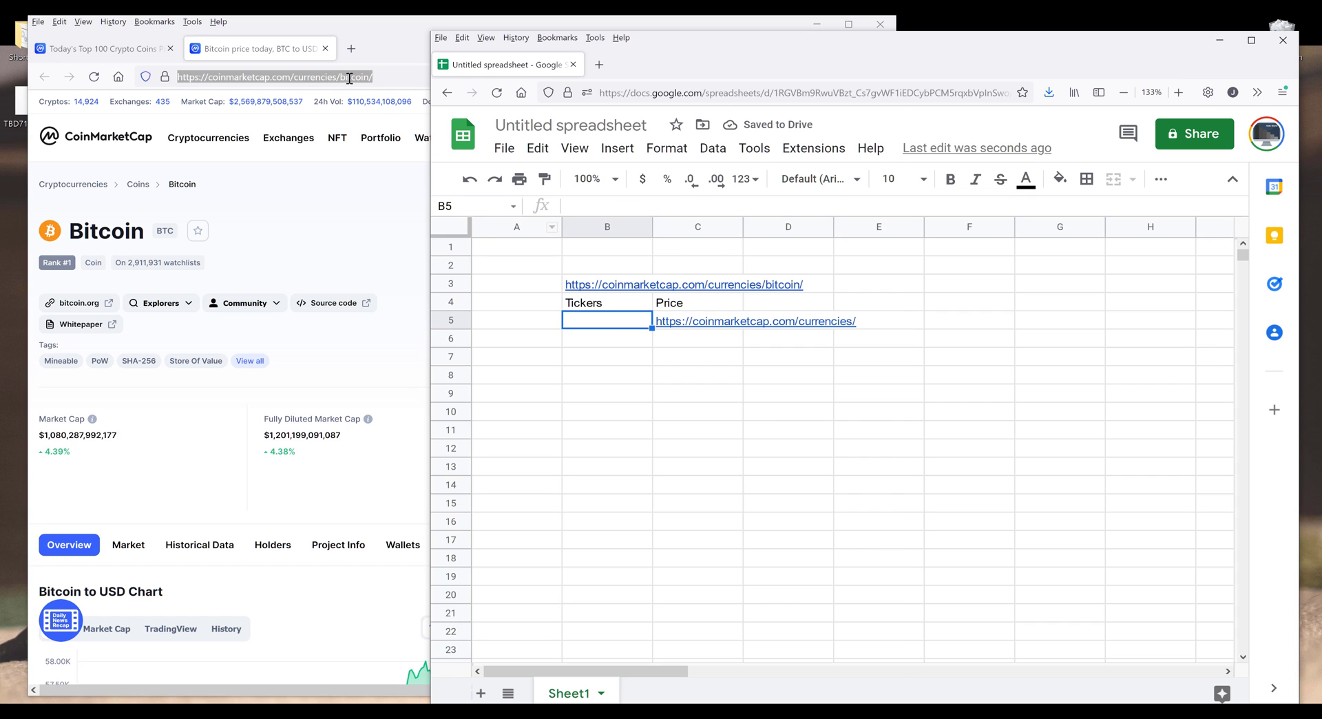
left_click(274, 77)
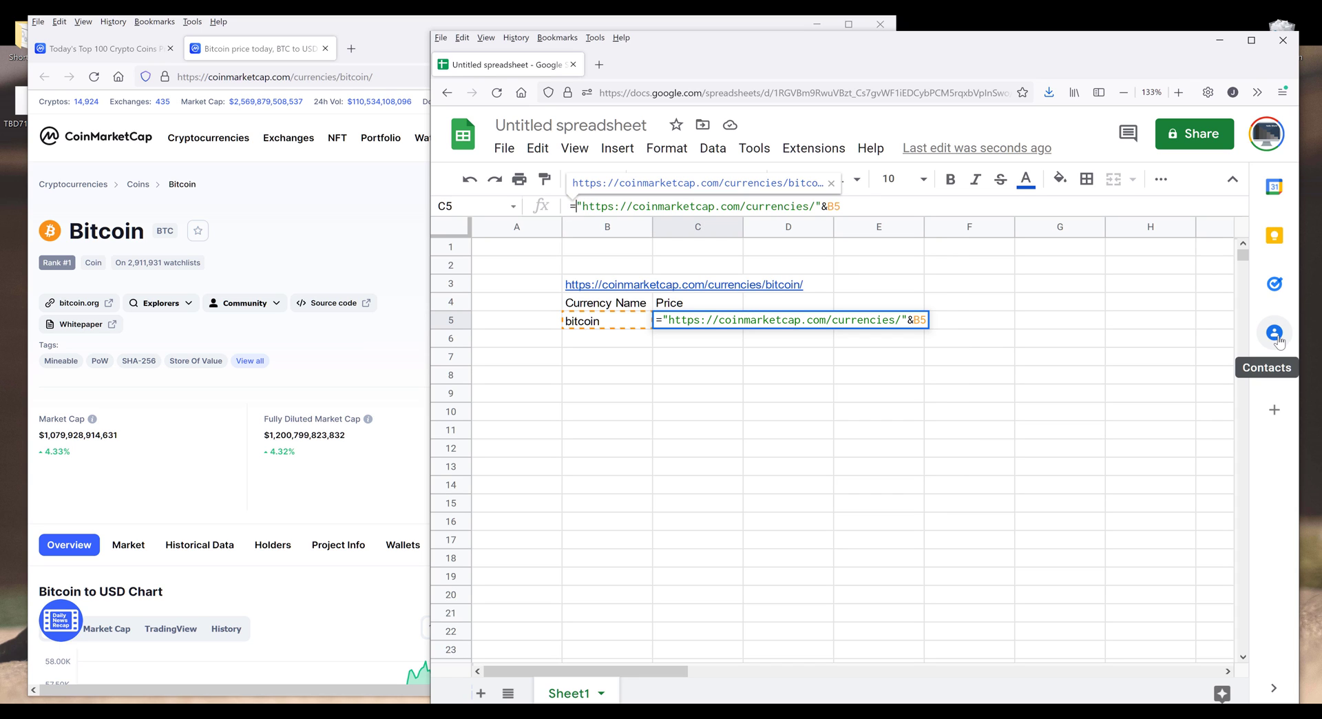
type("import")
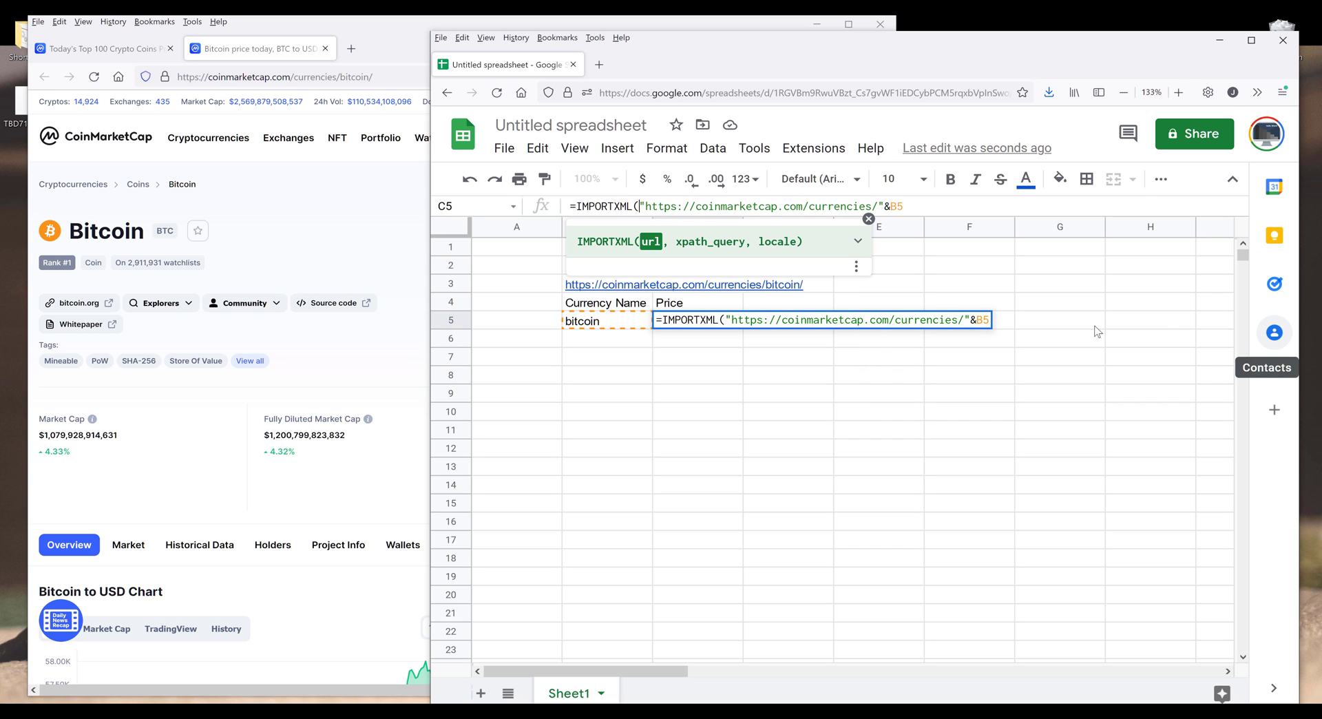
mouse_move(606, 262)
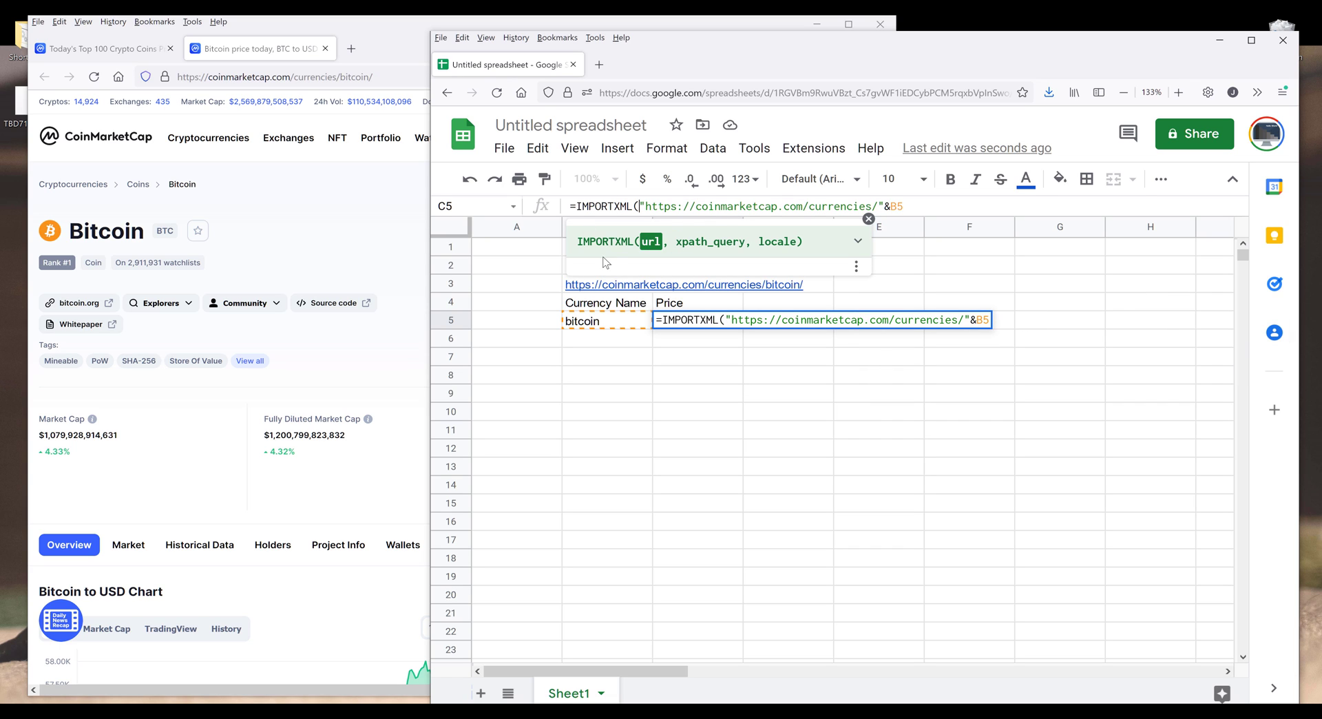
mouse_move(705, 300)
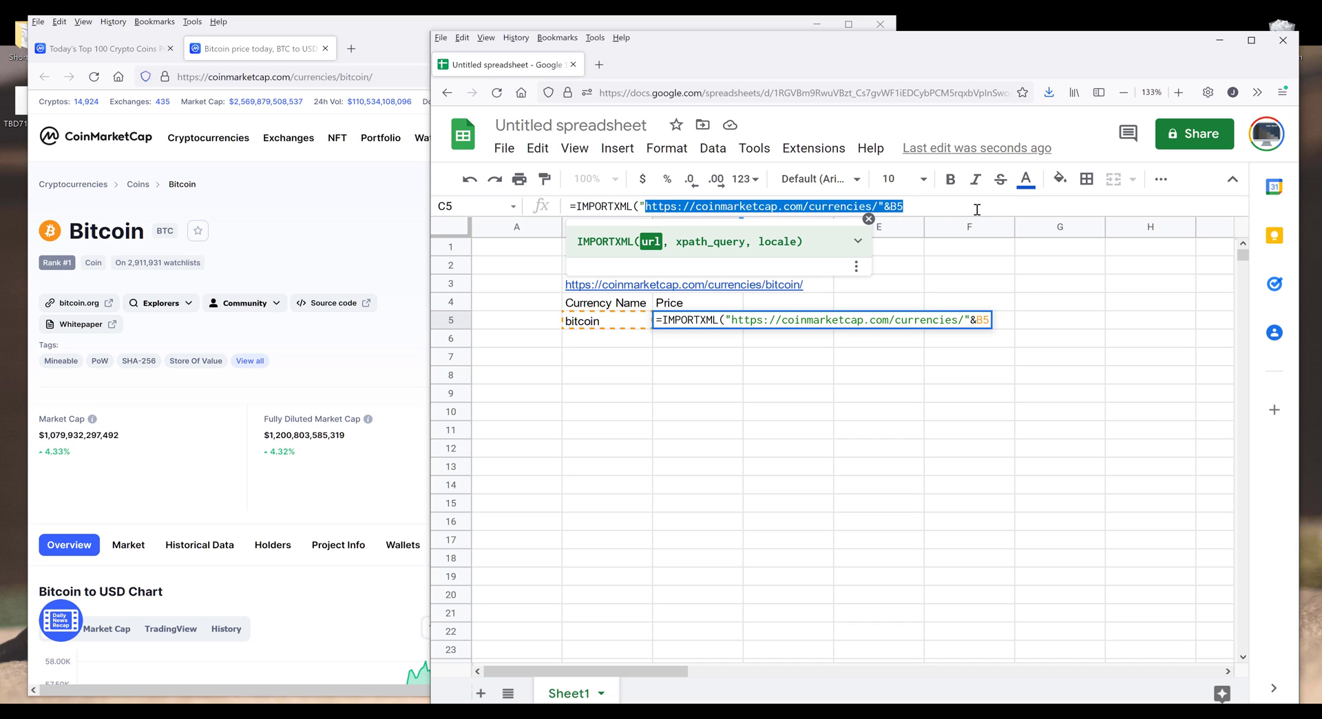
type(",")
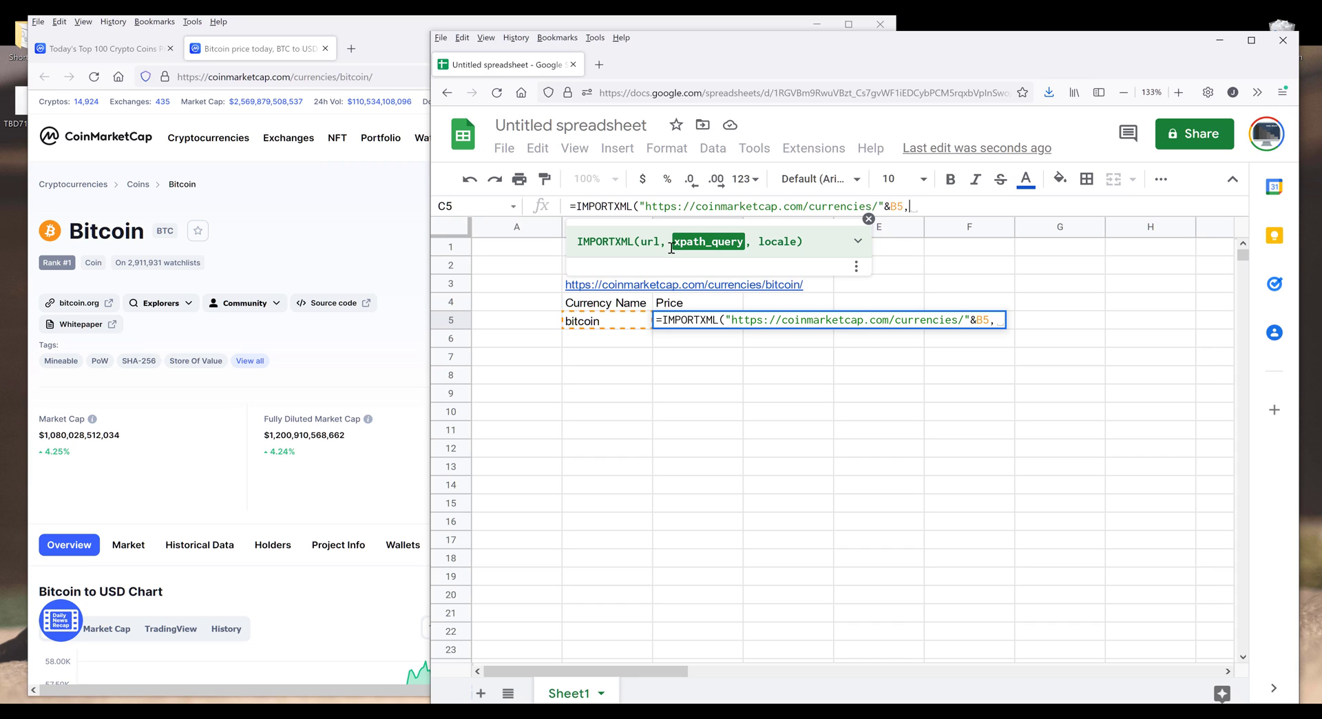
mouse_move(703, 247)
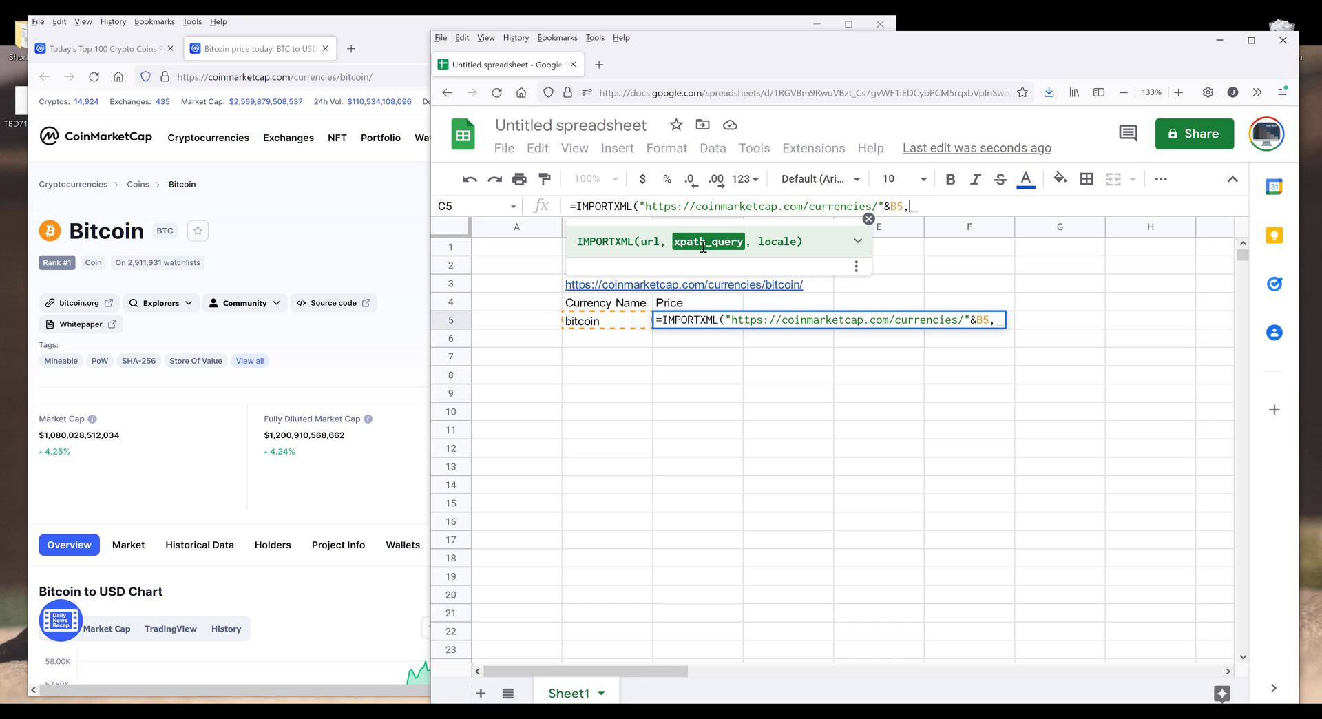
type("\"")
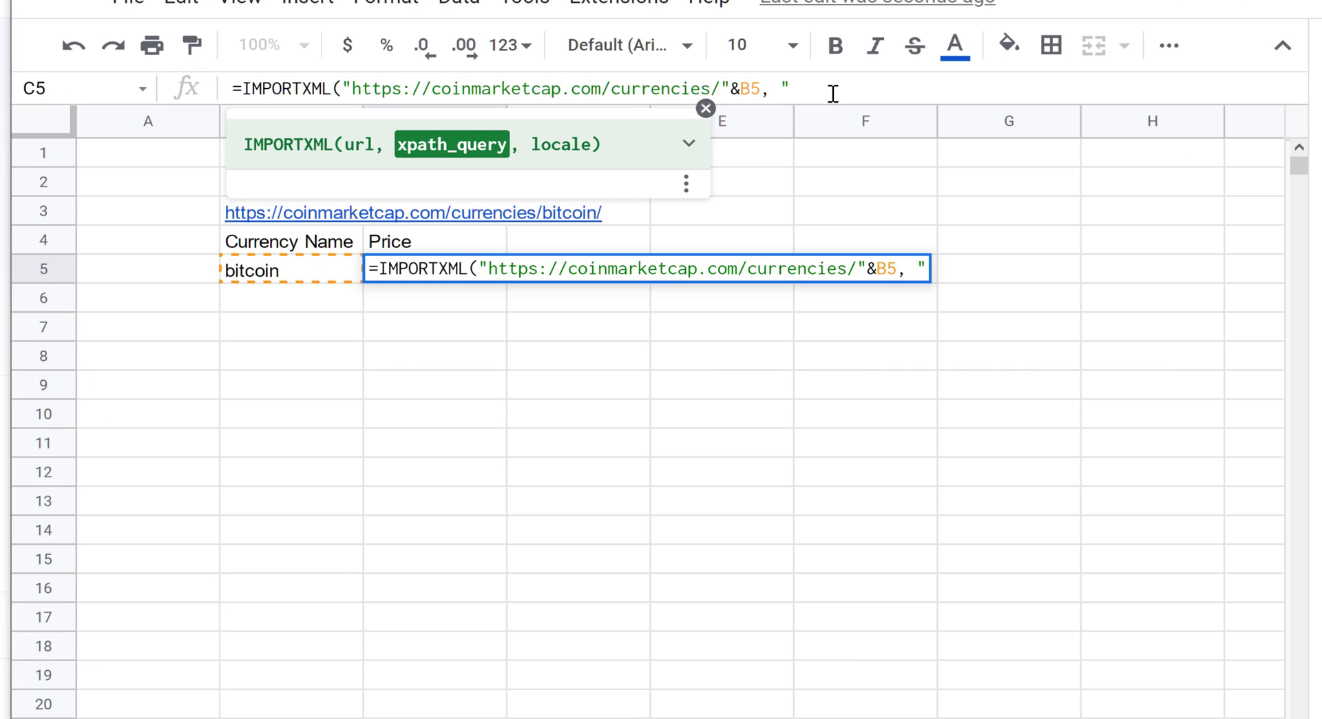
type("//")
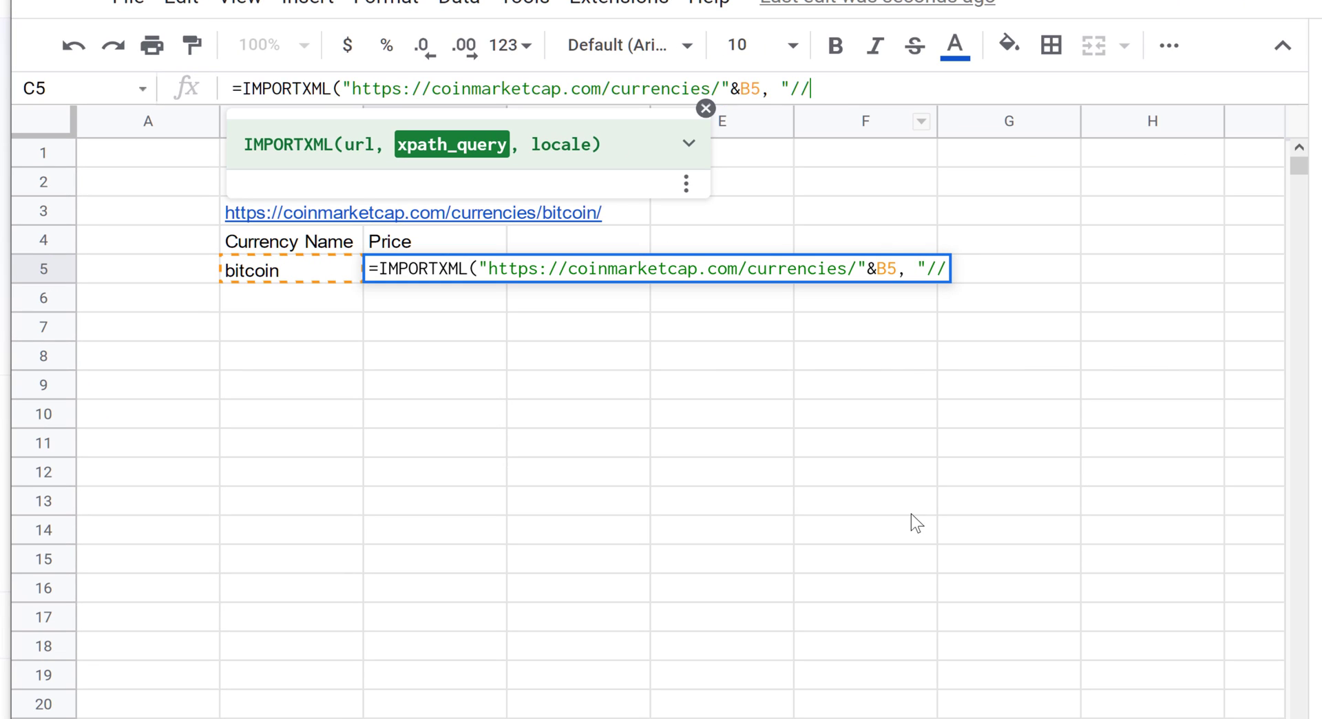
type("div")
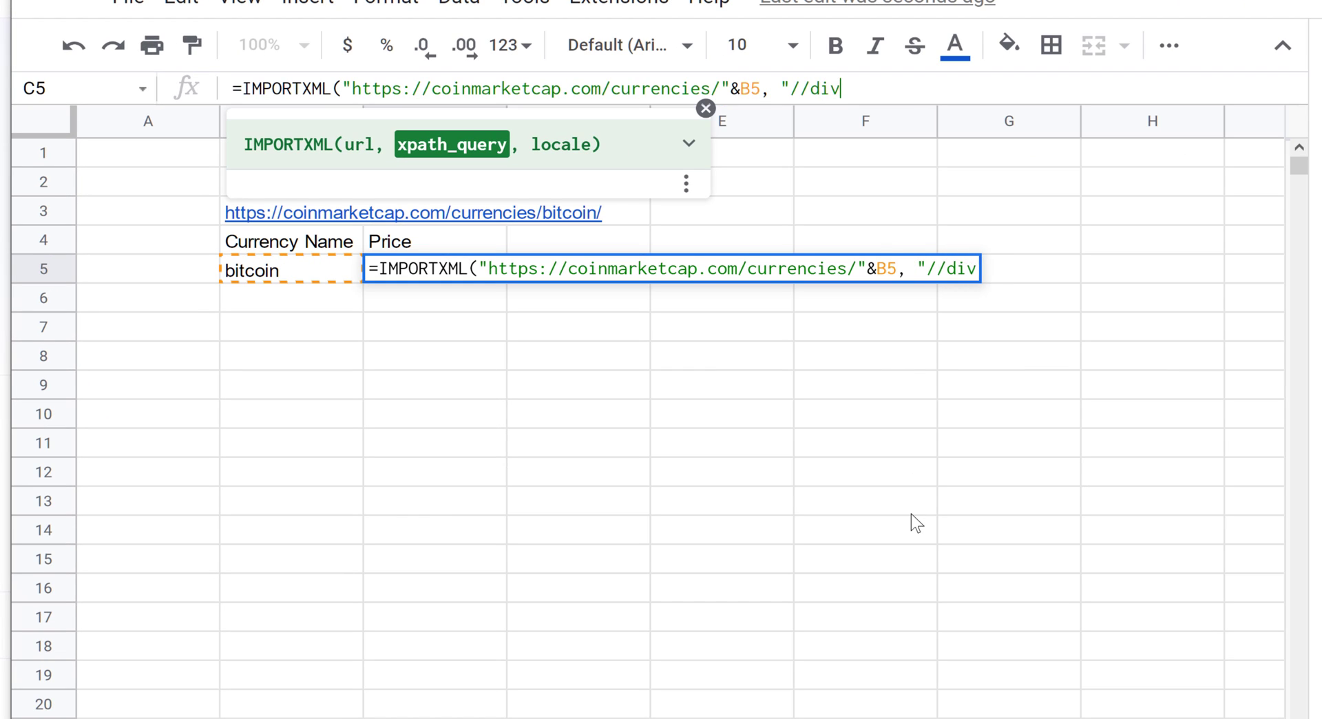
type("[")
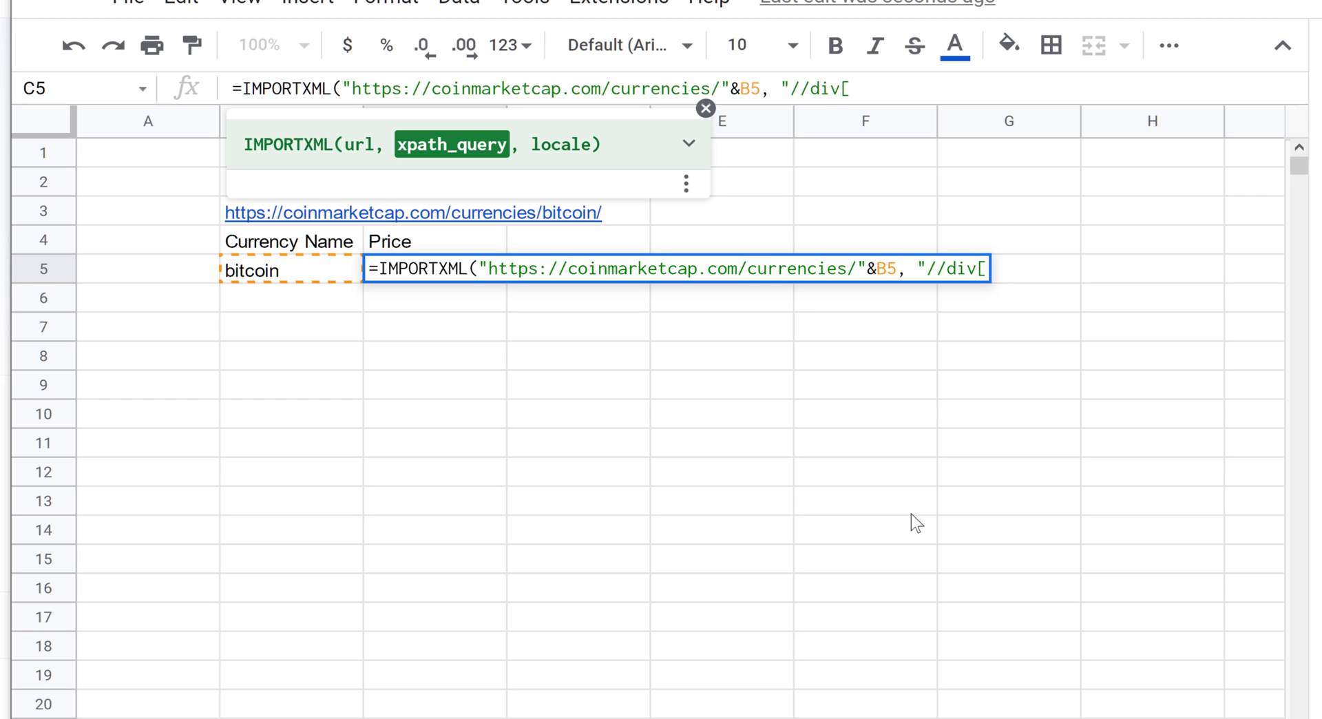
type("con")
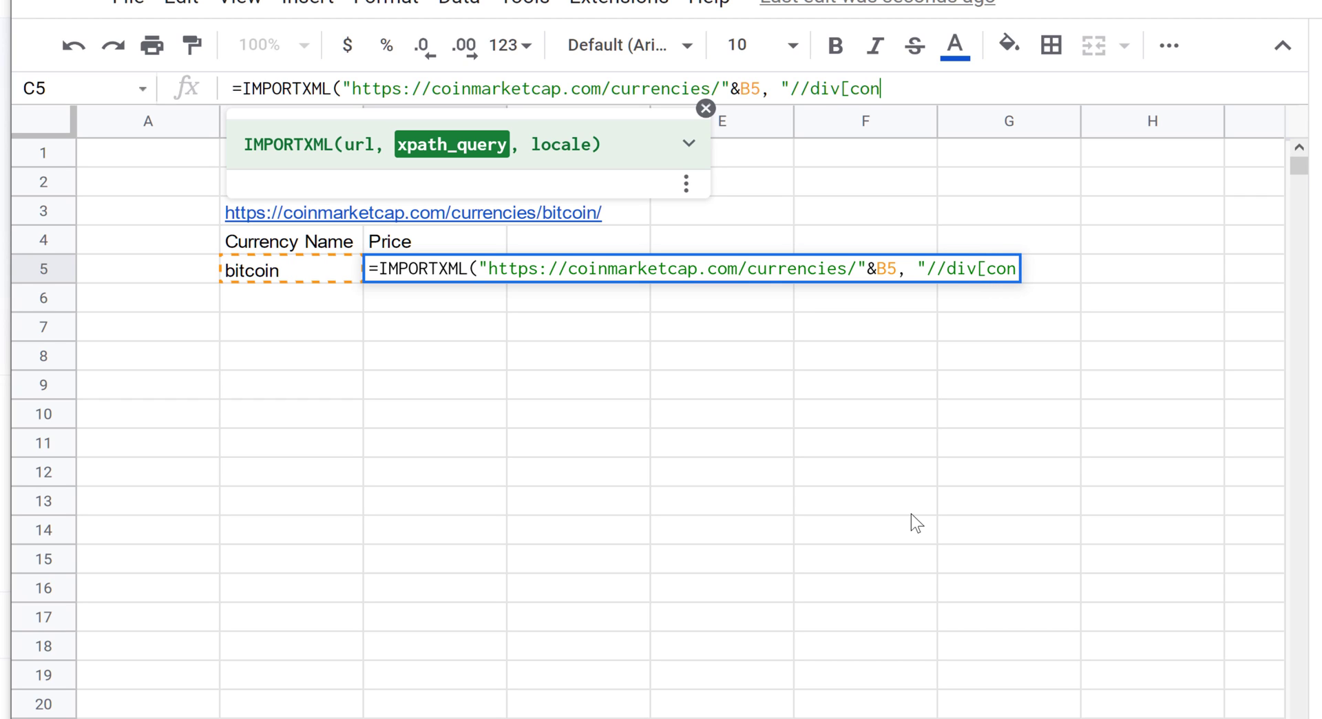
type("tains")
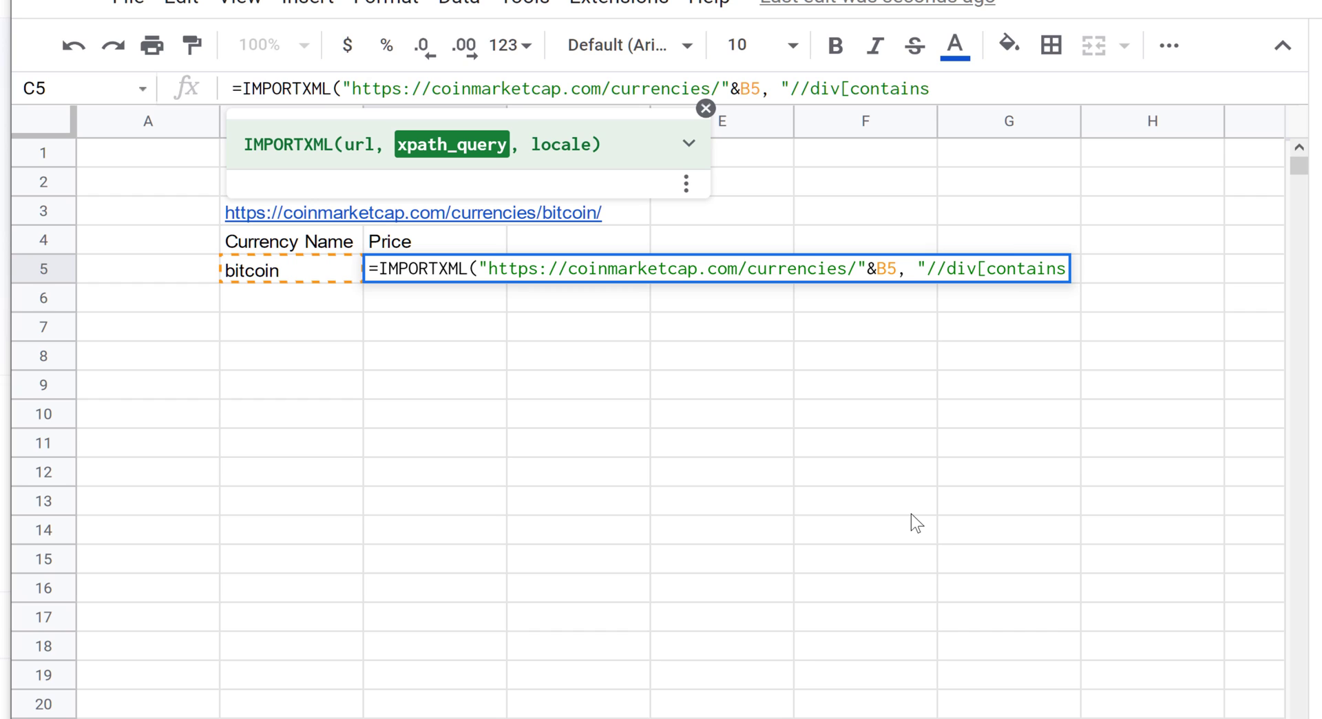
type("(@")
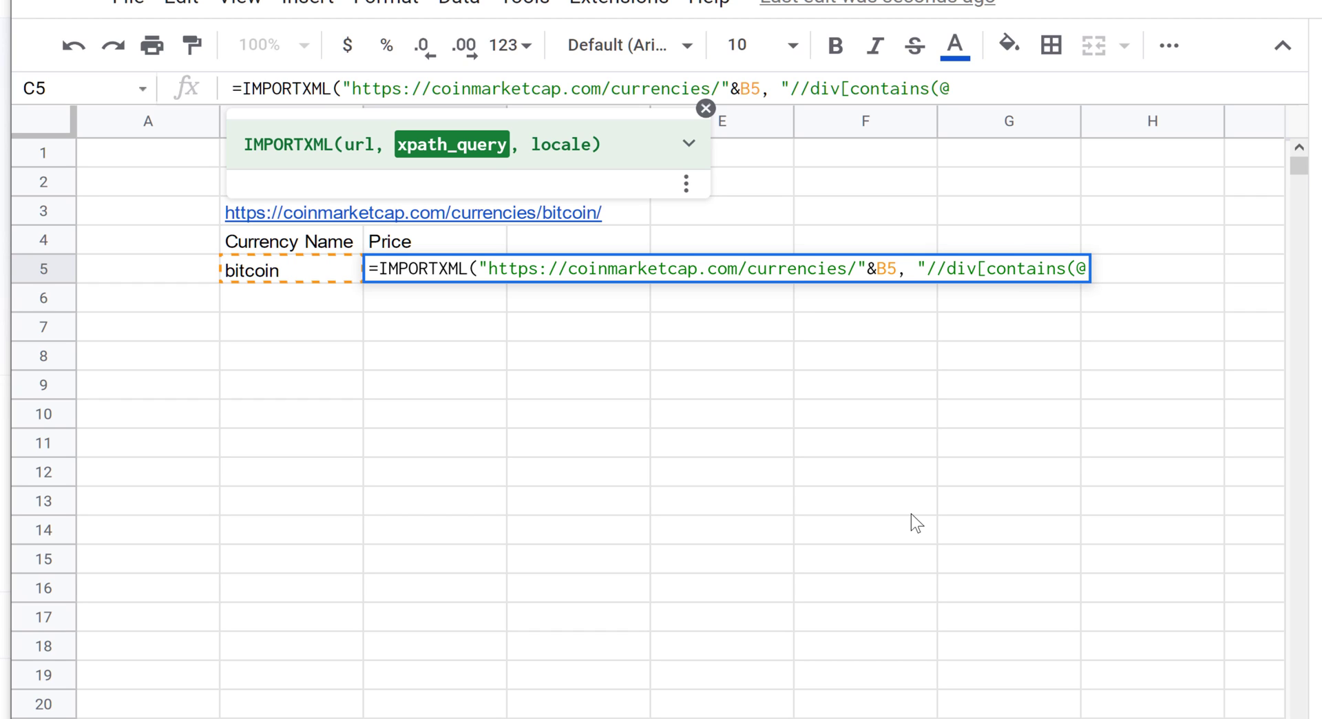
type("class")
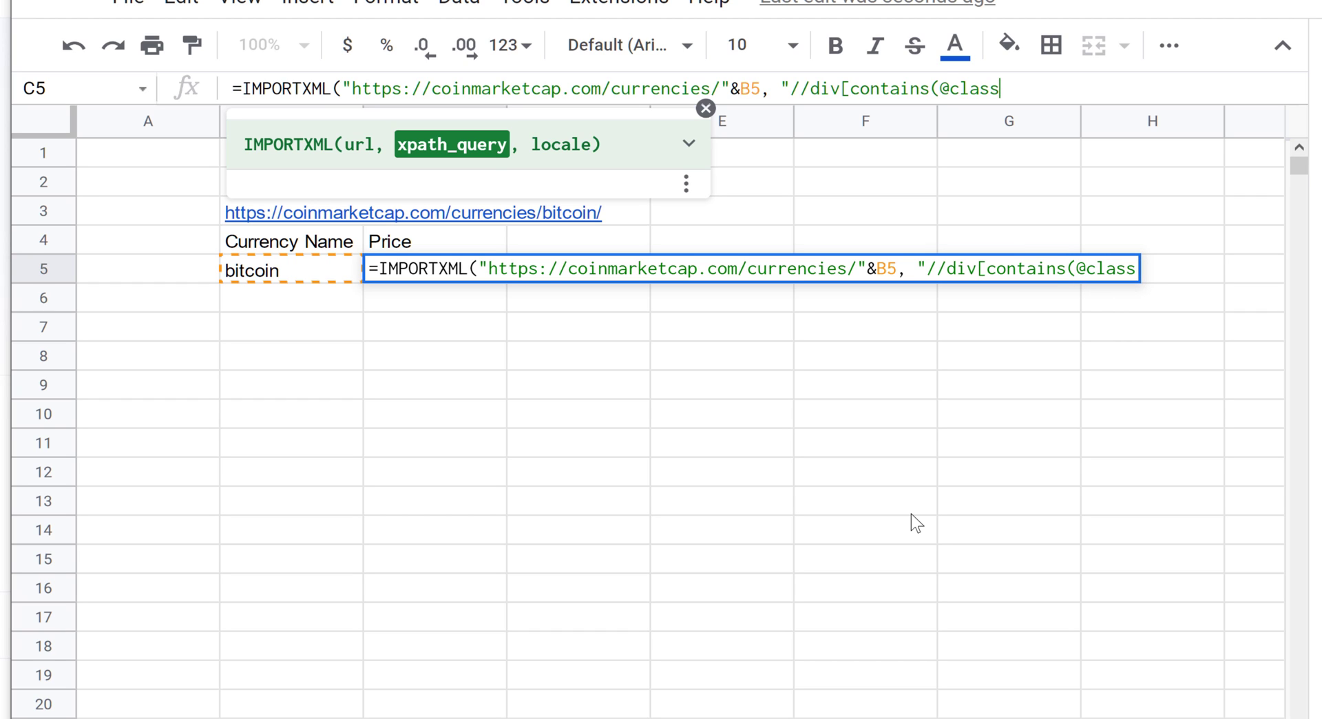
type(",")
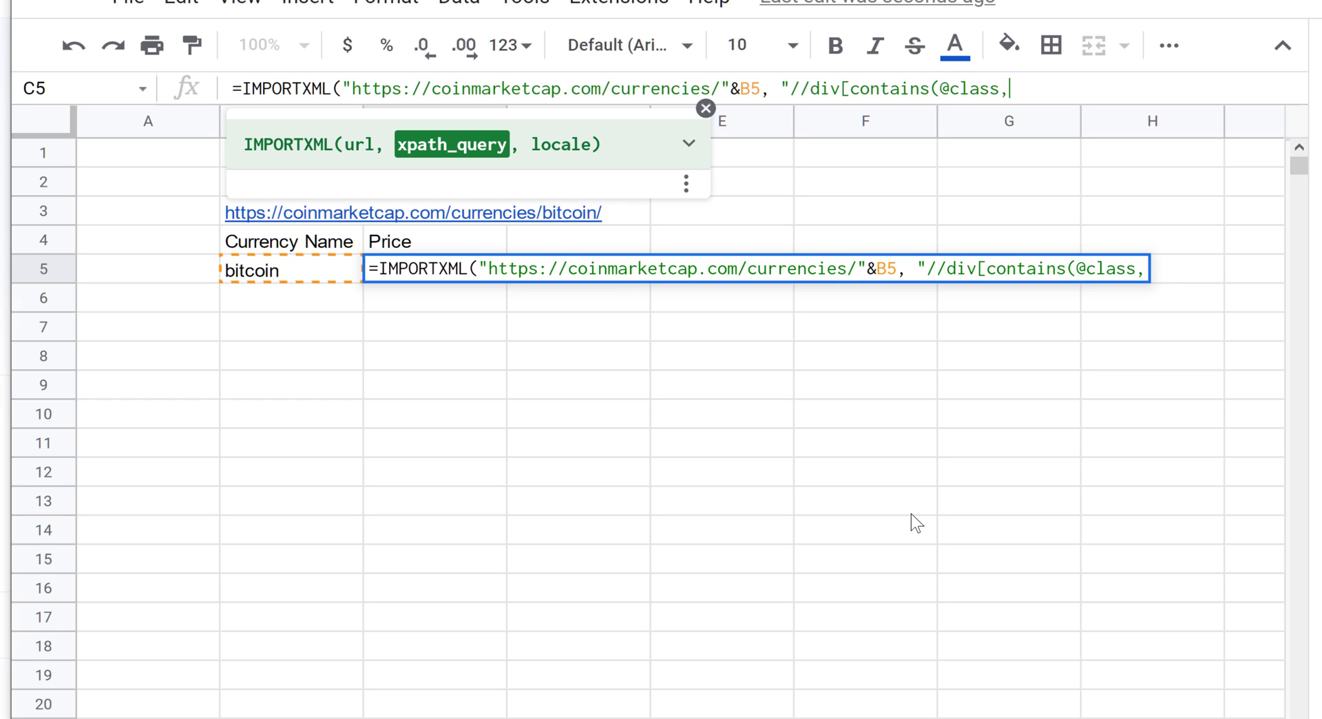
type("''")
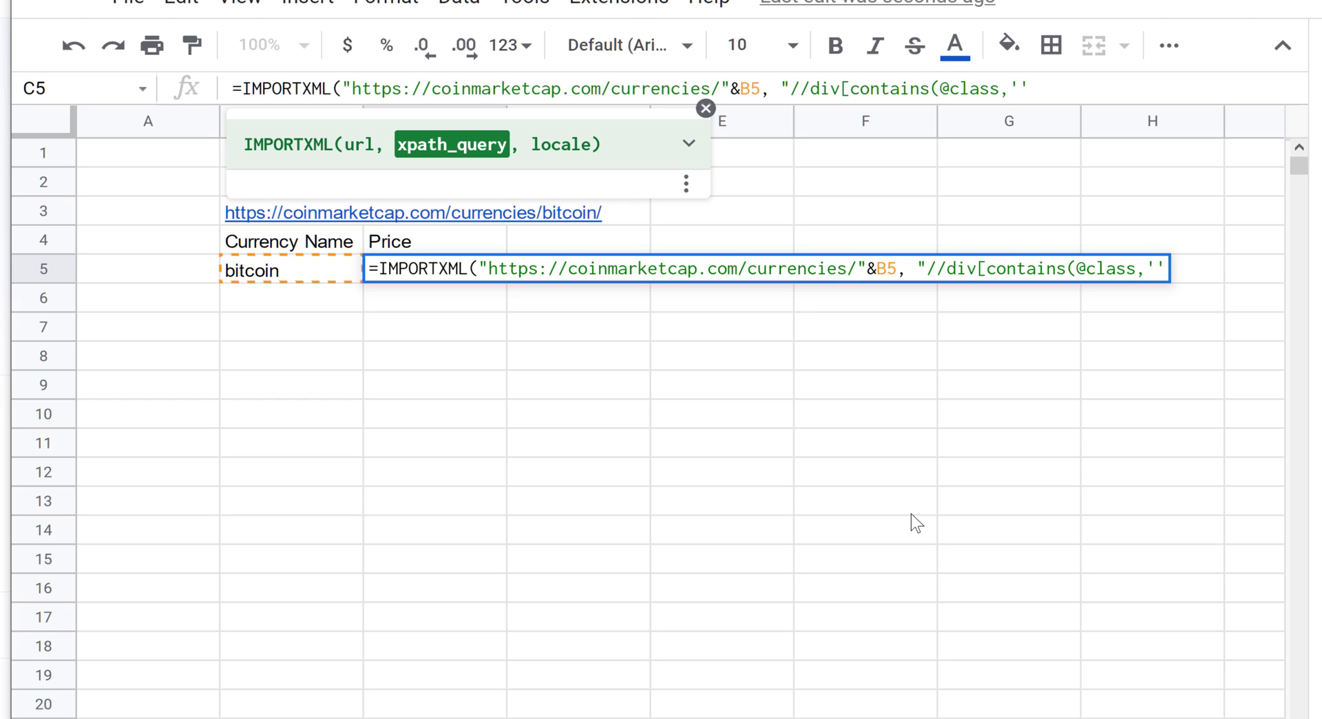
type("pr")
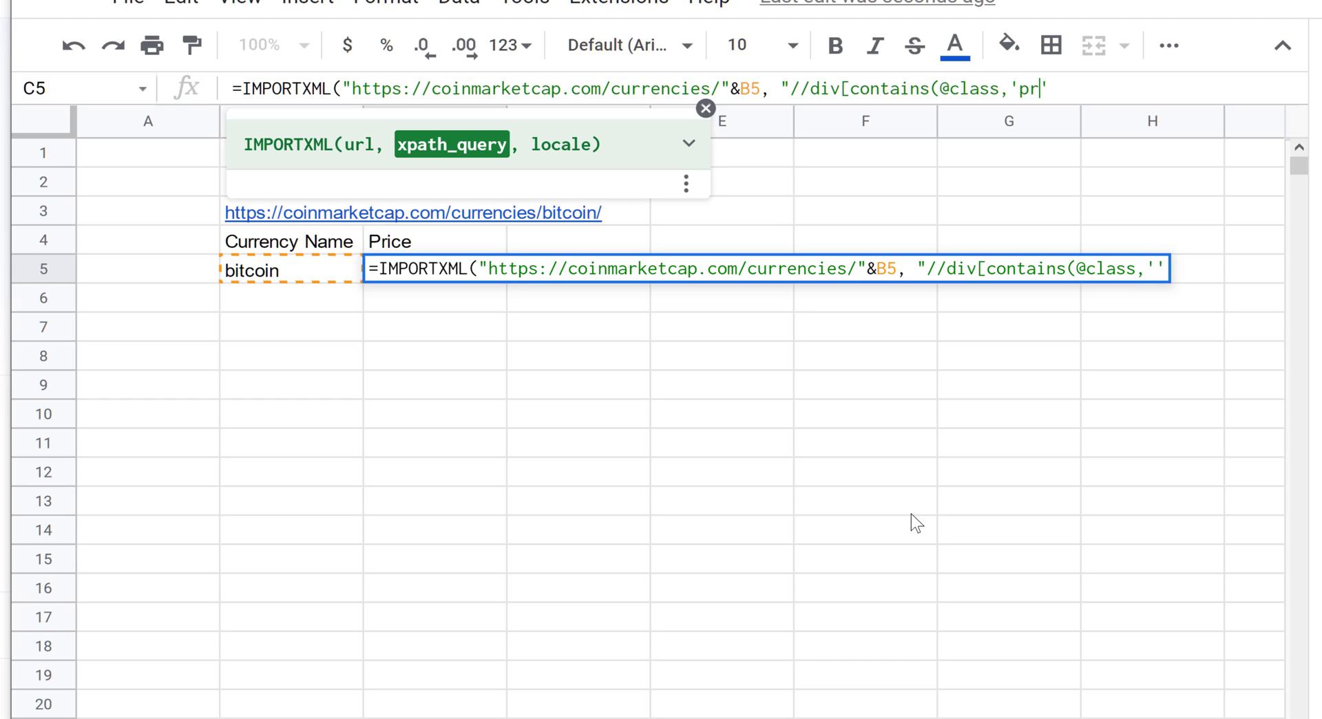
type("iceValue")
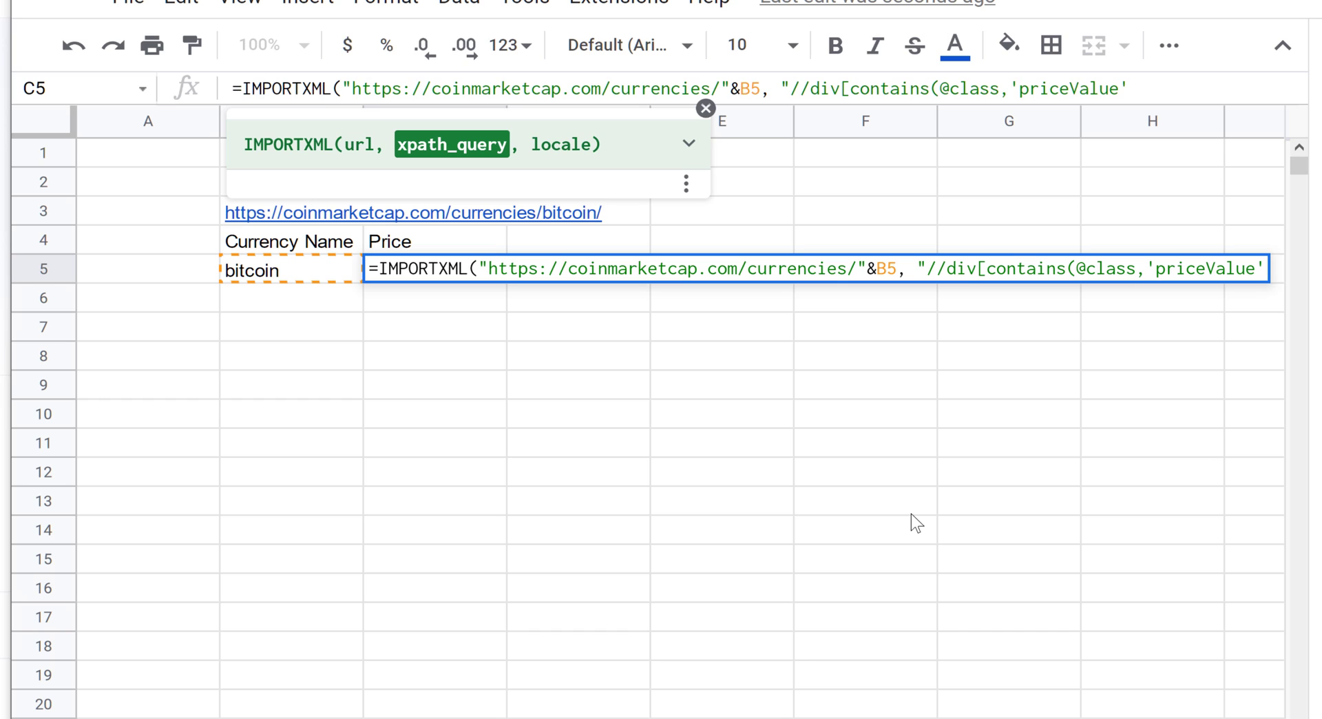
type(")")
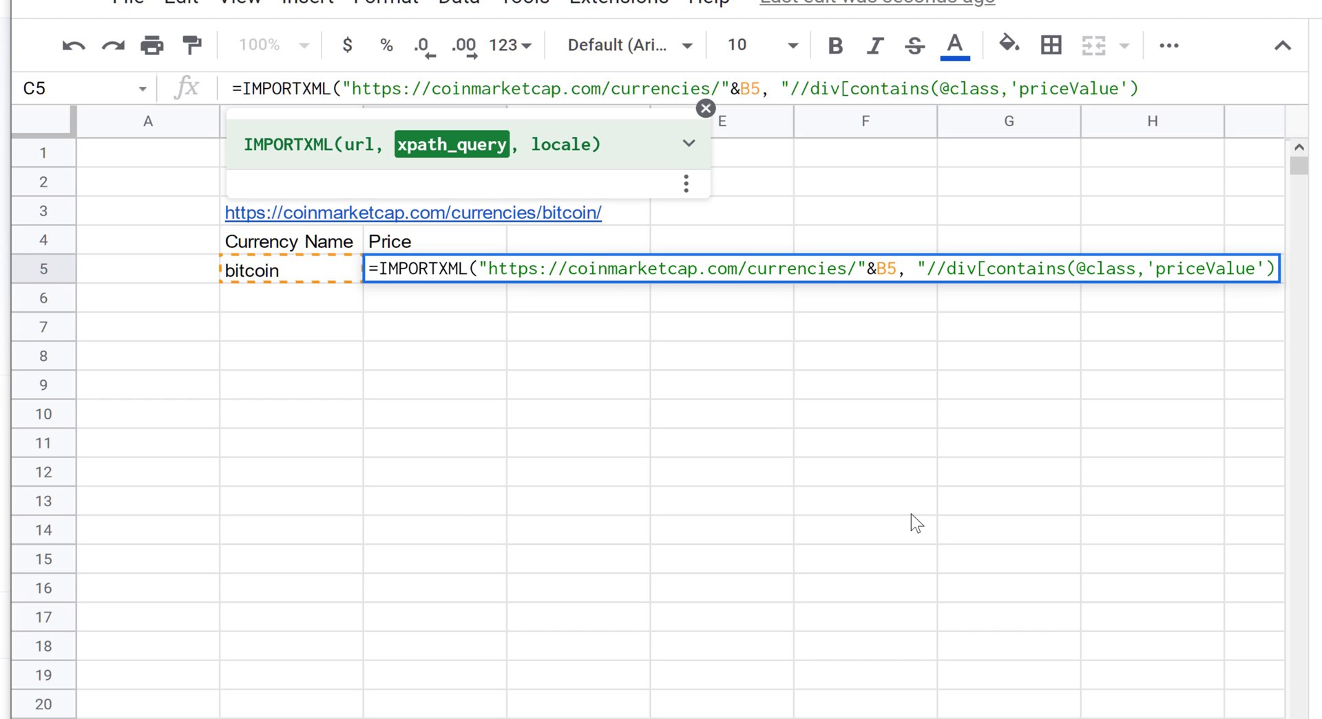
type("]")
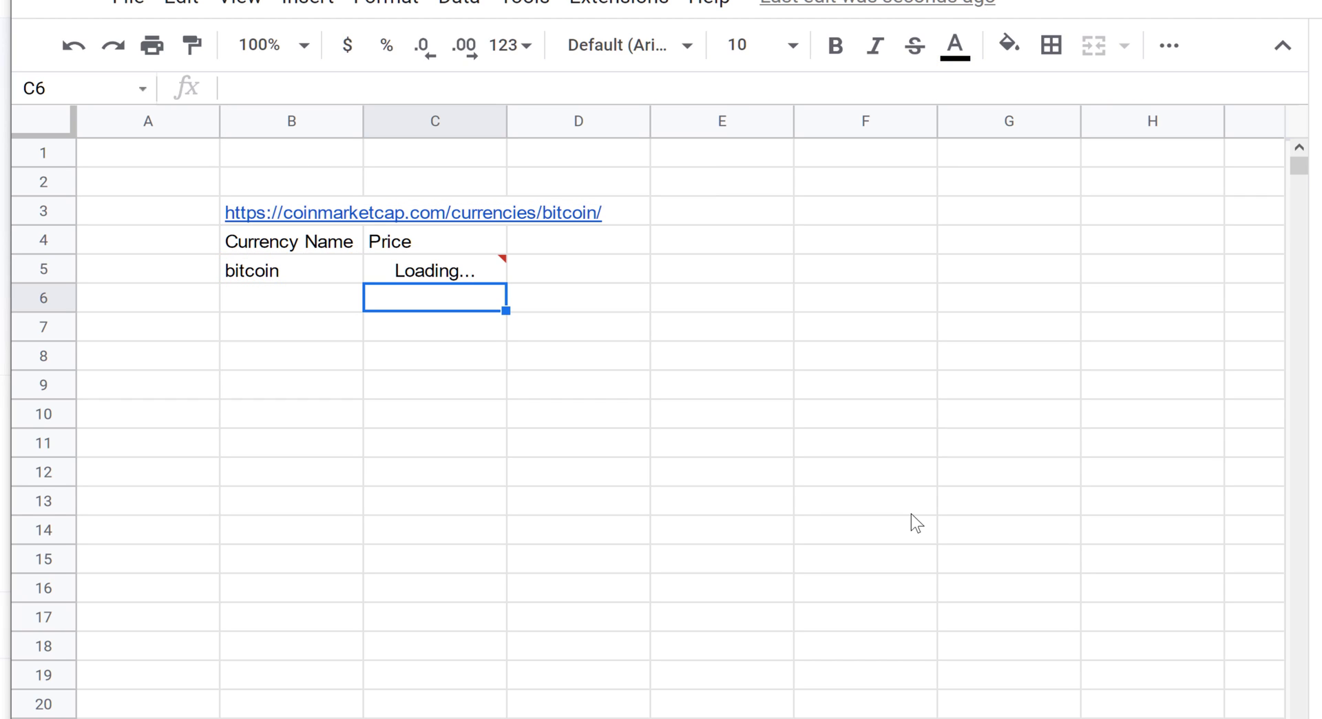
Check bitcoin's $57,185.25 against the coin list and copy bitcoin into B6.
left_click(435, 269)
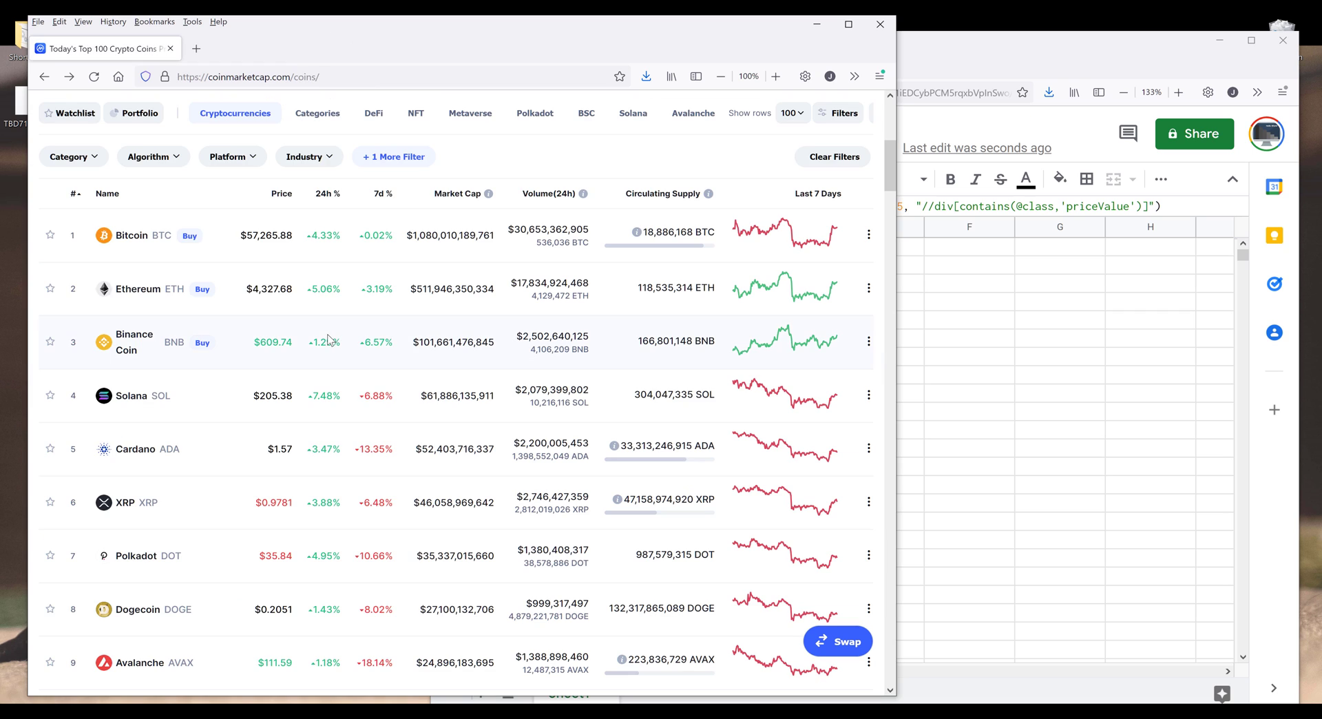
scroll("down", 3)
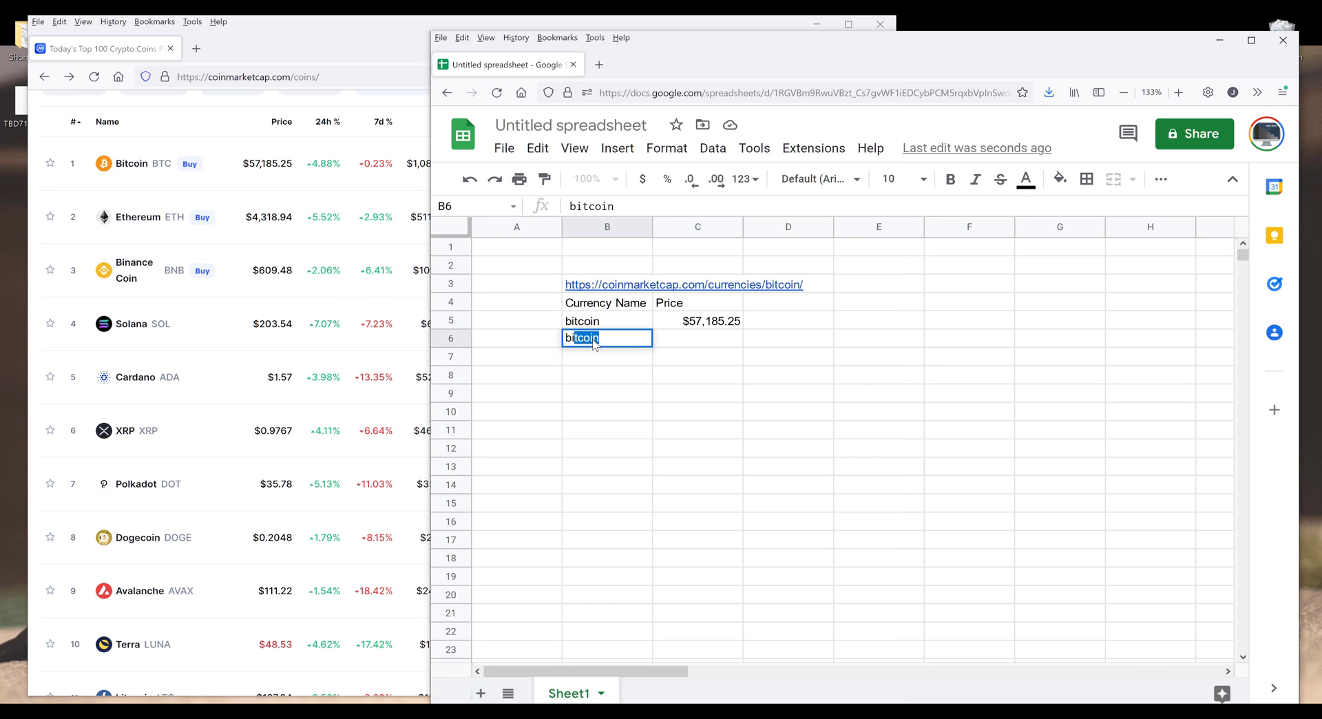
Enter binance-coin and dogecoin in B6:B7 and fill C5's formula down to C11.
type("binance-")
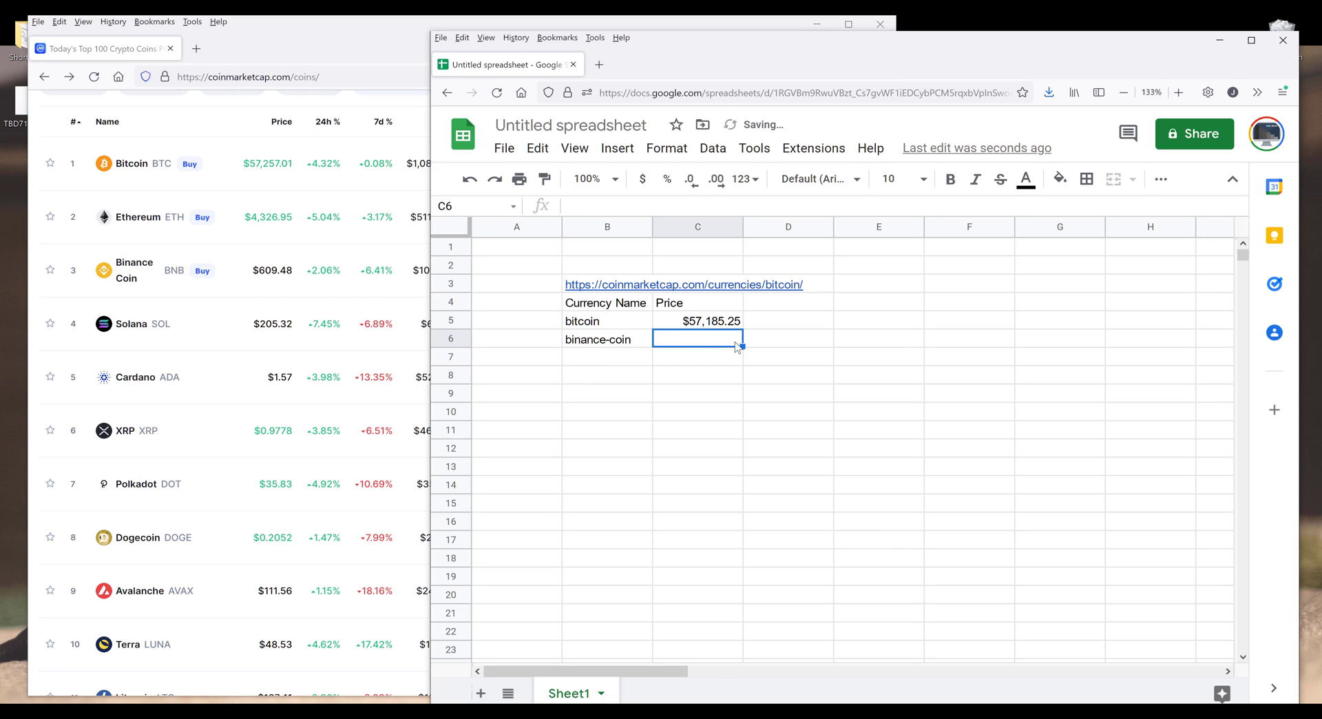
left_click(695, 321)
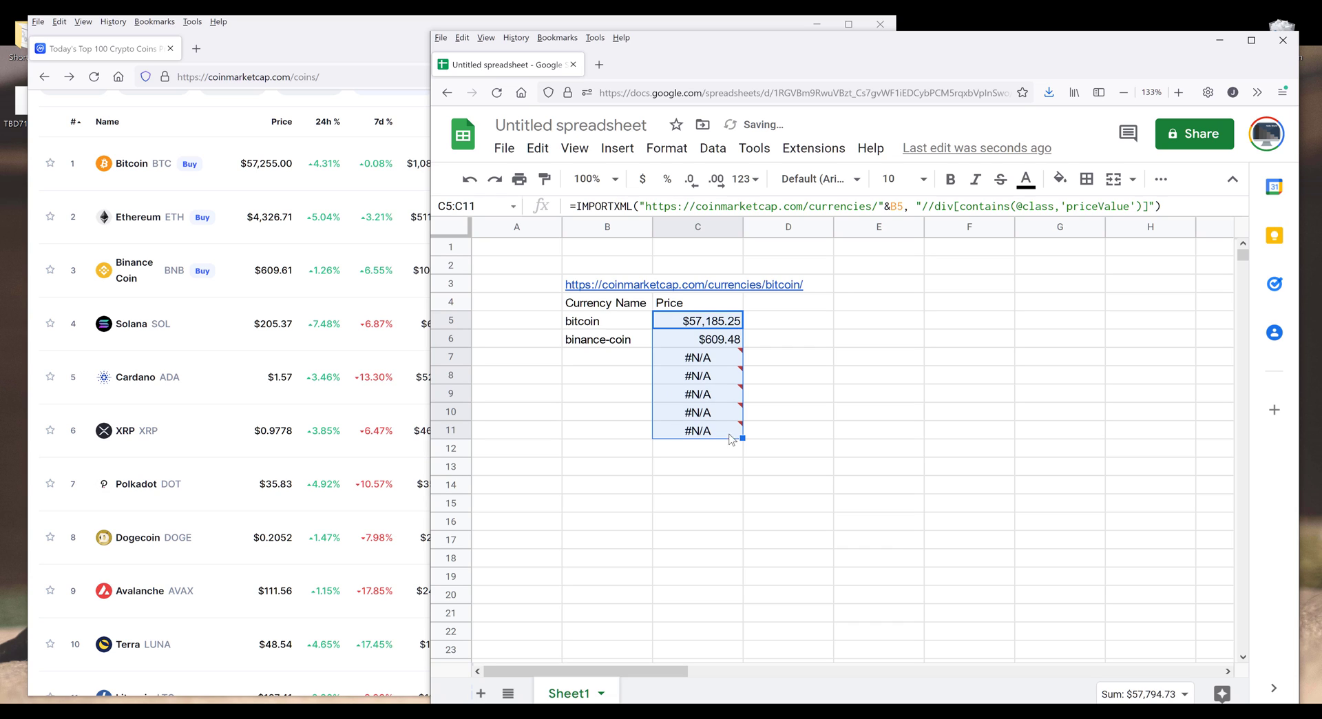
left_click(696, 339)
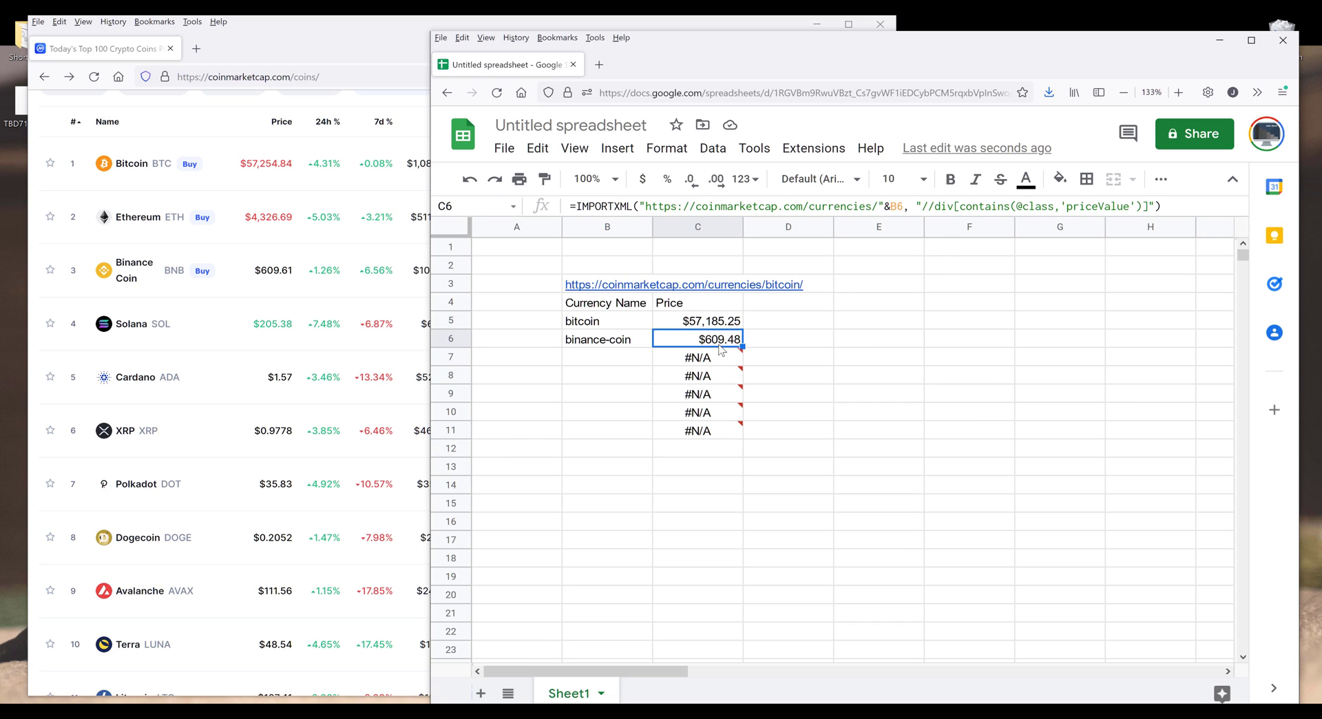
mouse_move(260, 273)
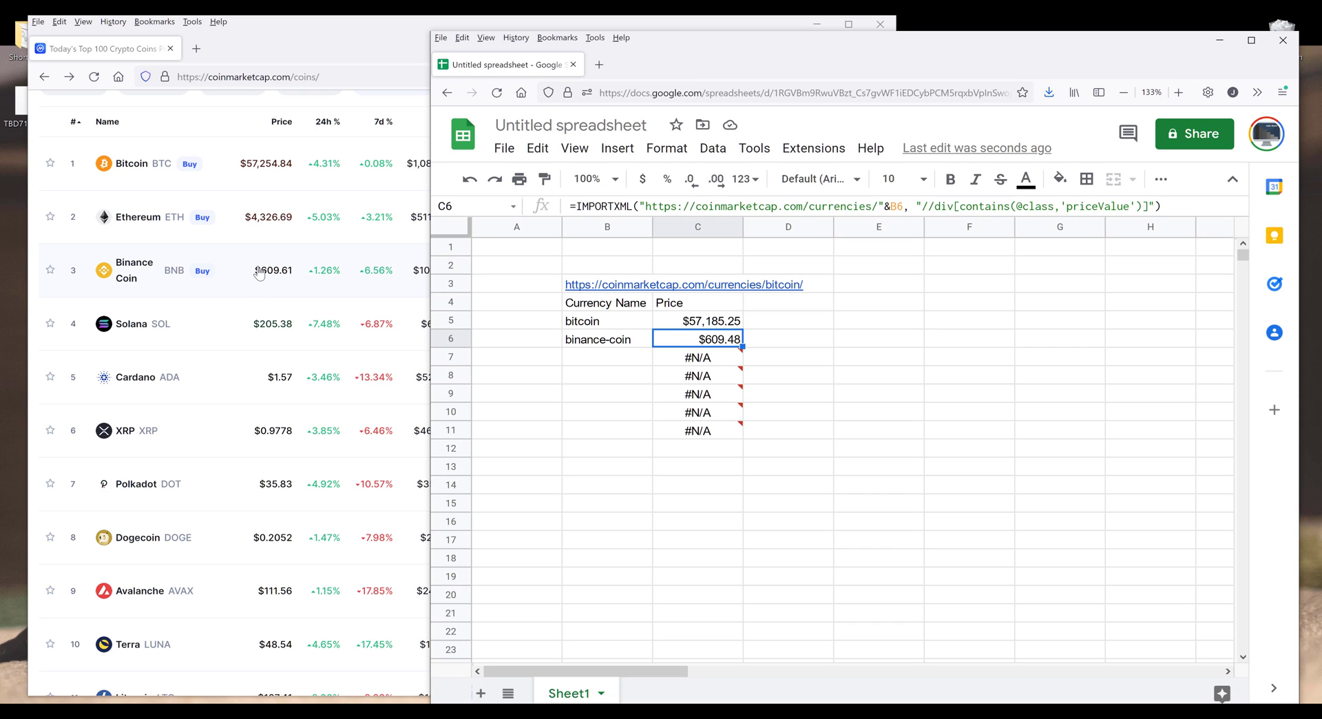
type("dogecoin")
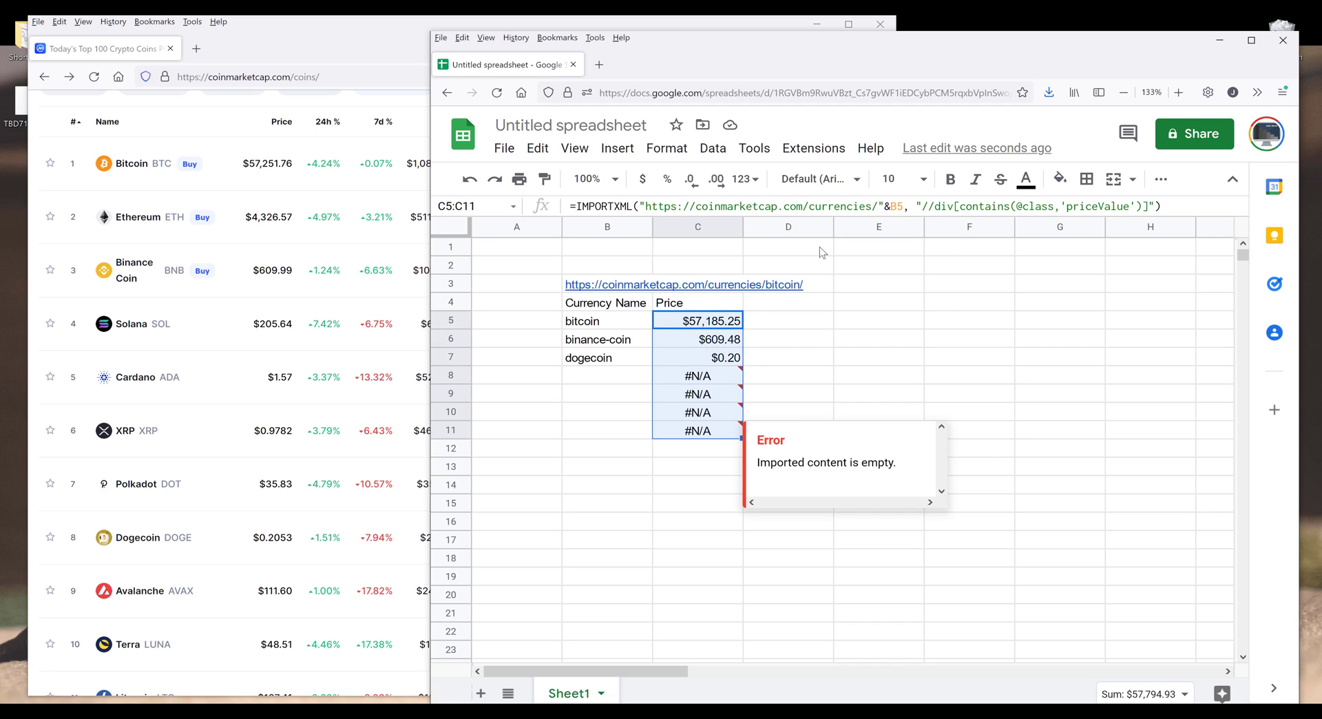
mouse_move(716, 179)
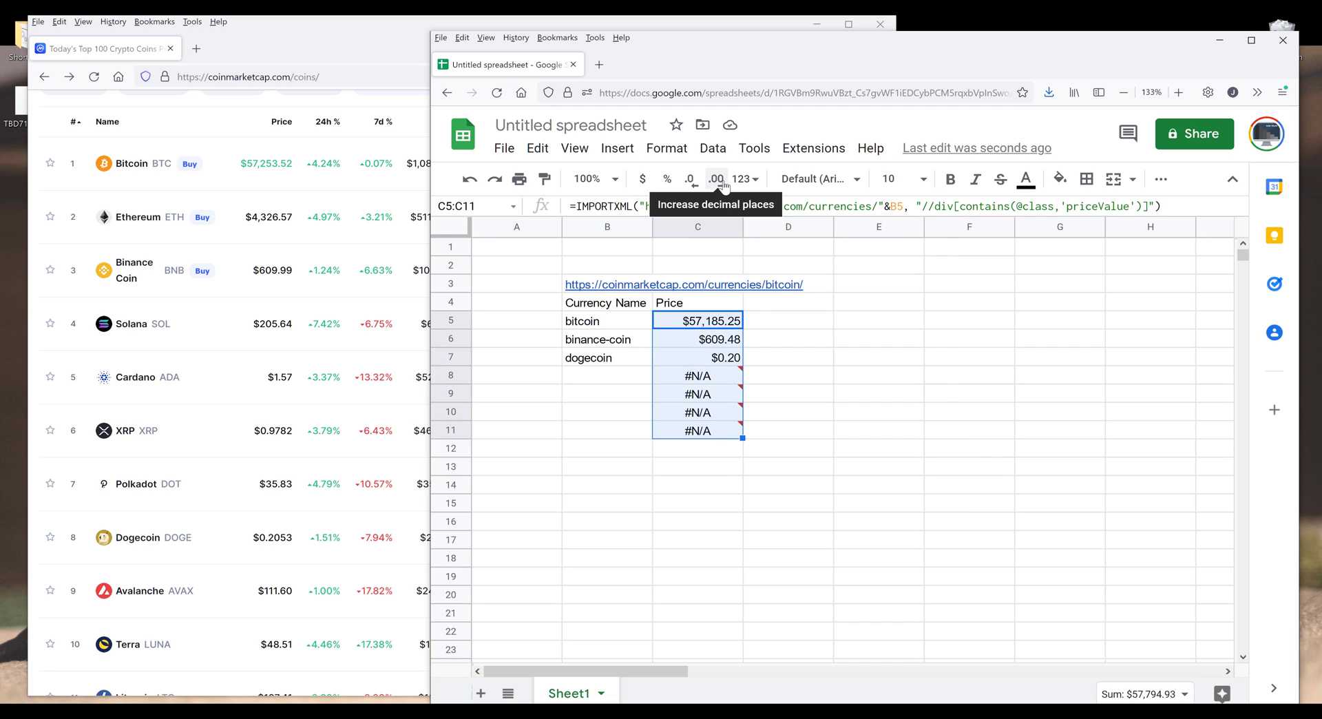
Raise C5:C11 to four decimal places so dogecoin reads $0.2049.
left_click(717, 177)
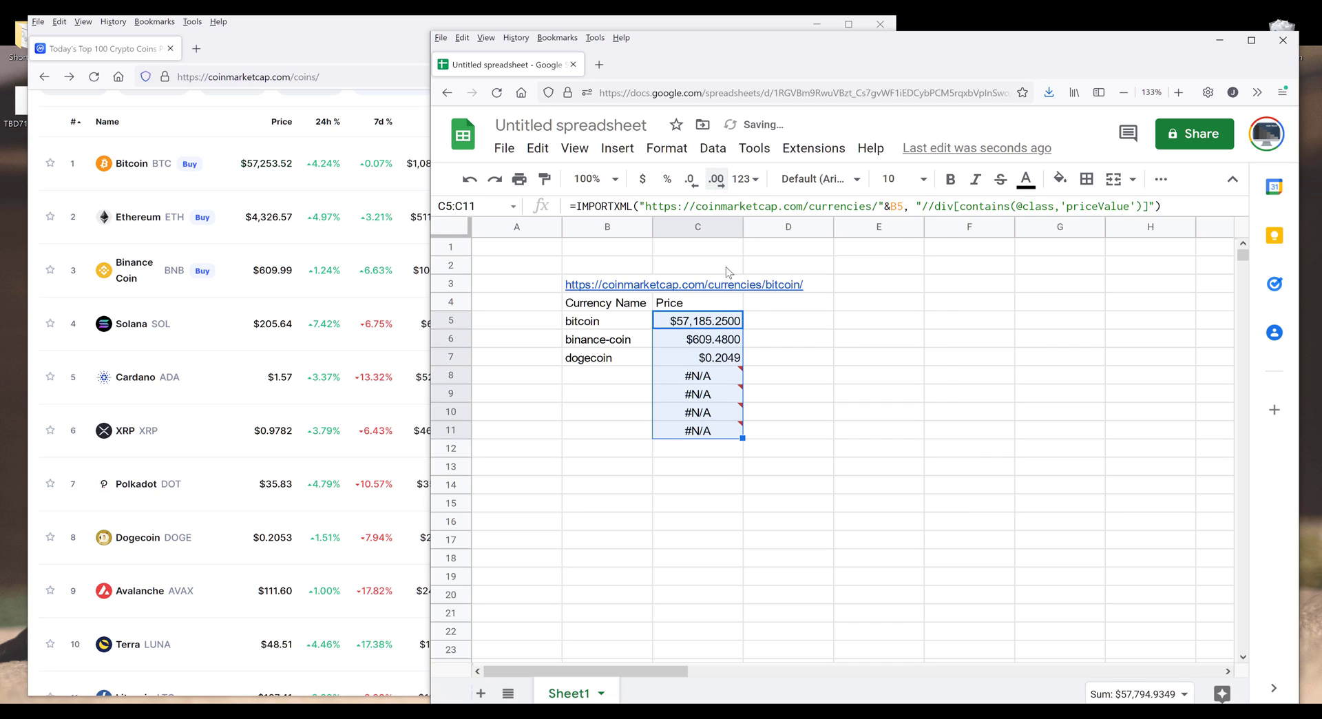
left_click(788, 355)
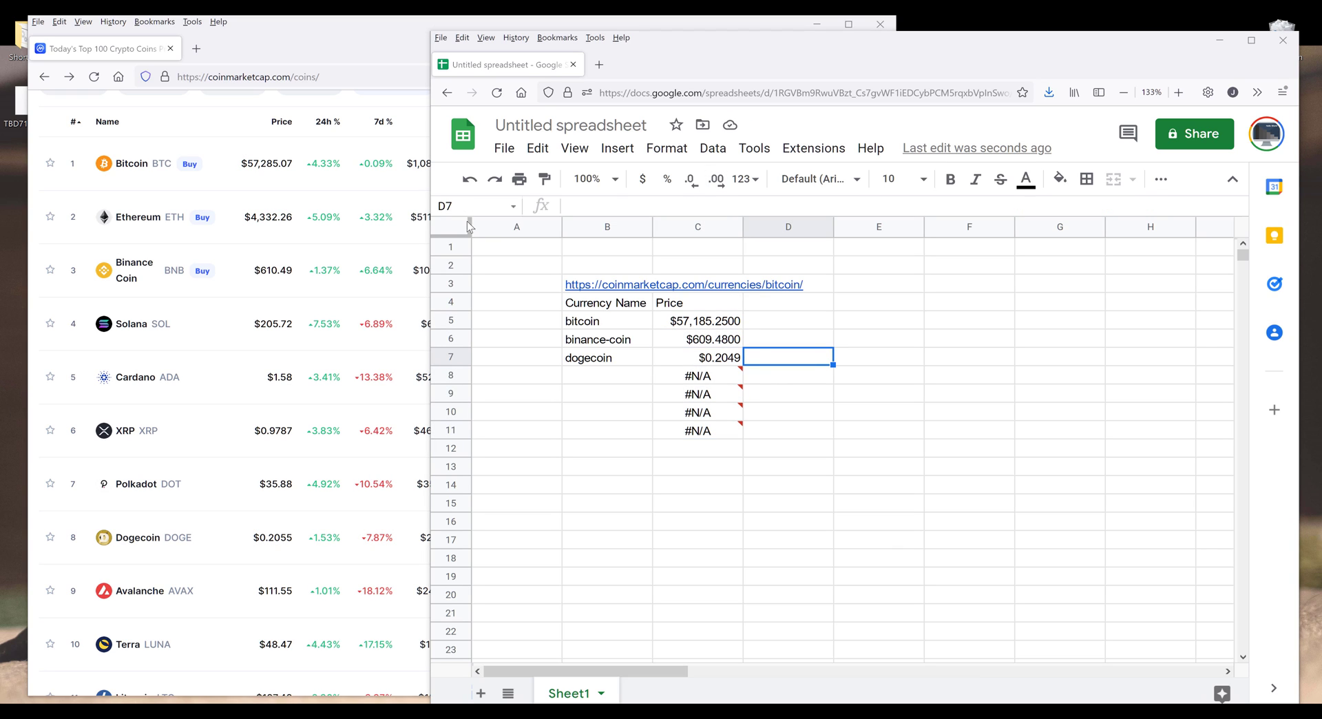
mouse_move(503, 148)
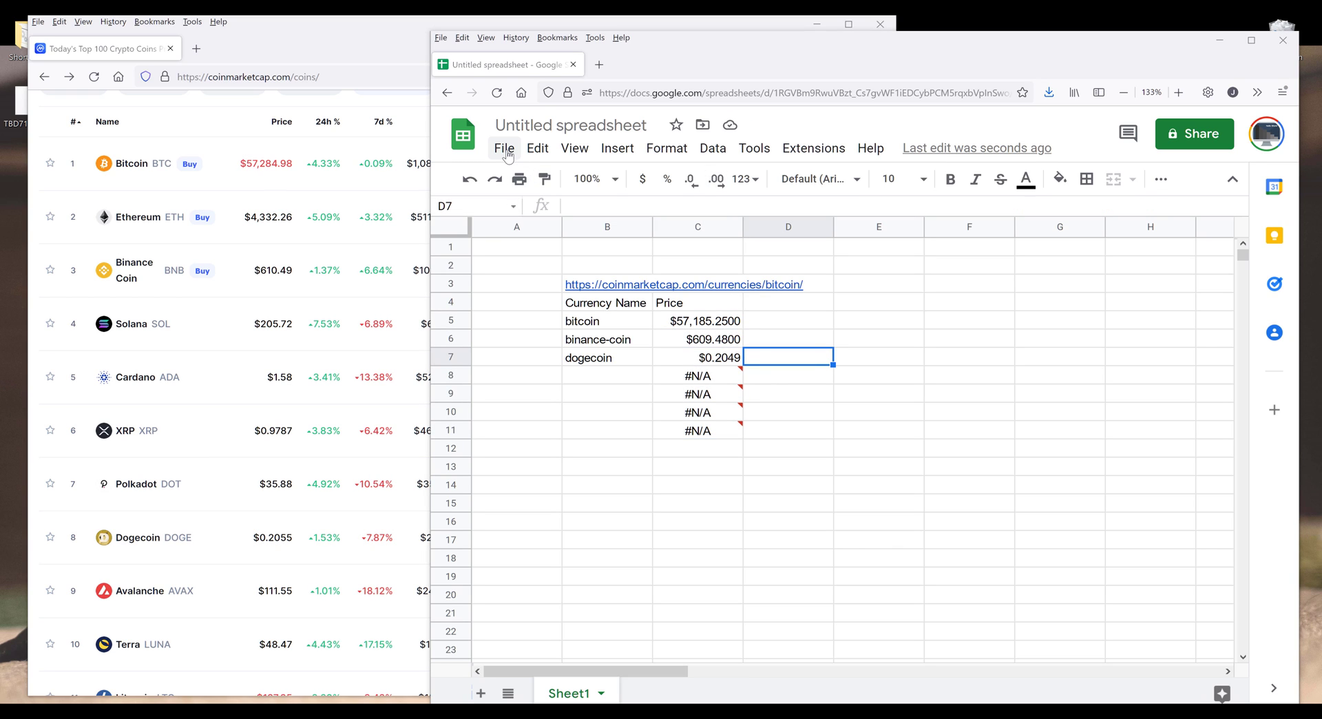
Show the Recalculation frequency options in File settings' Calculation section.
left_click(504, 148)
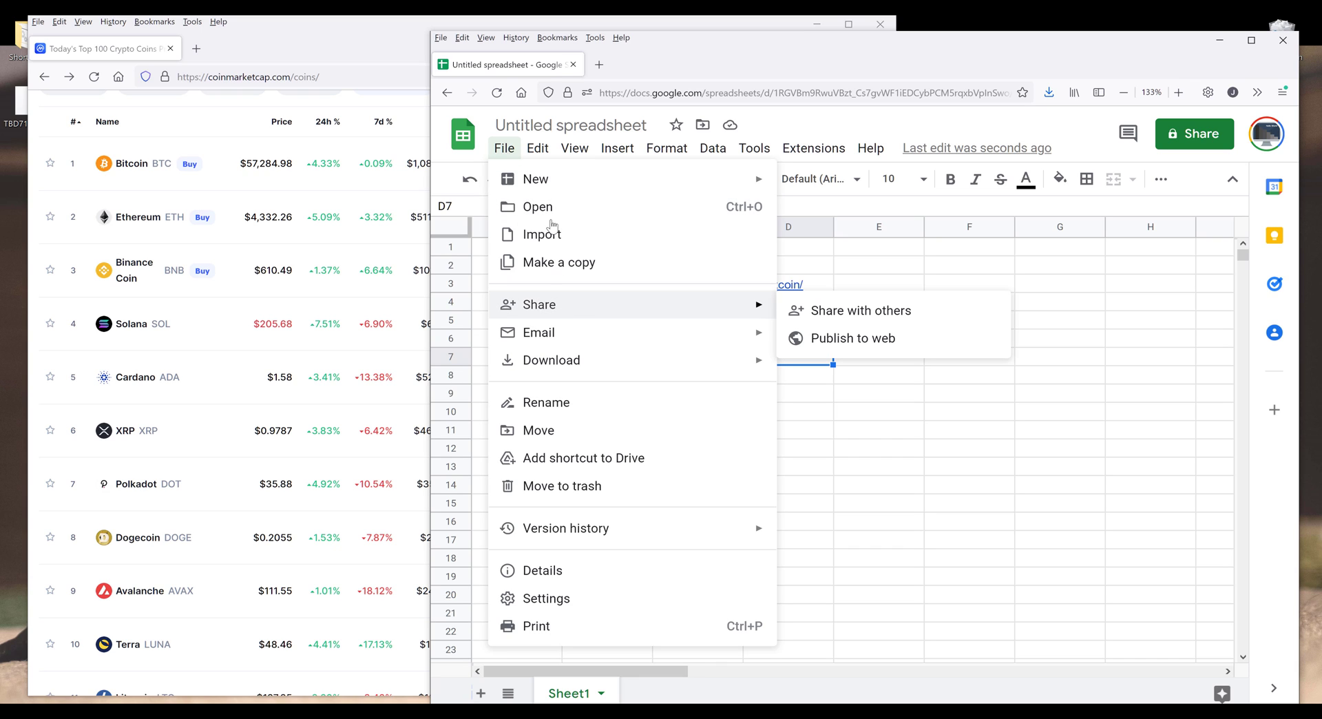
mouse_move(611, 606)
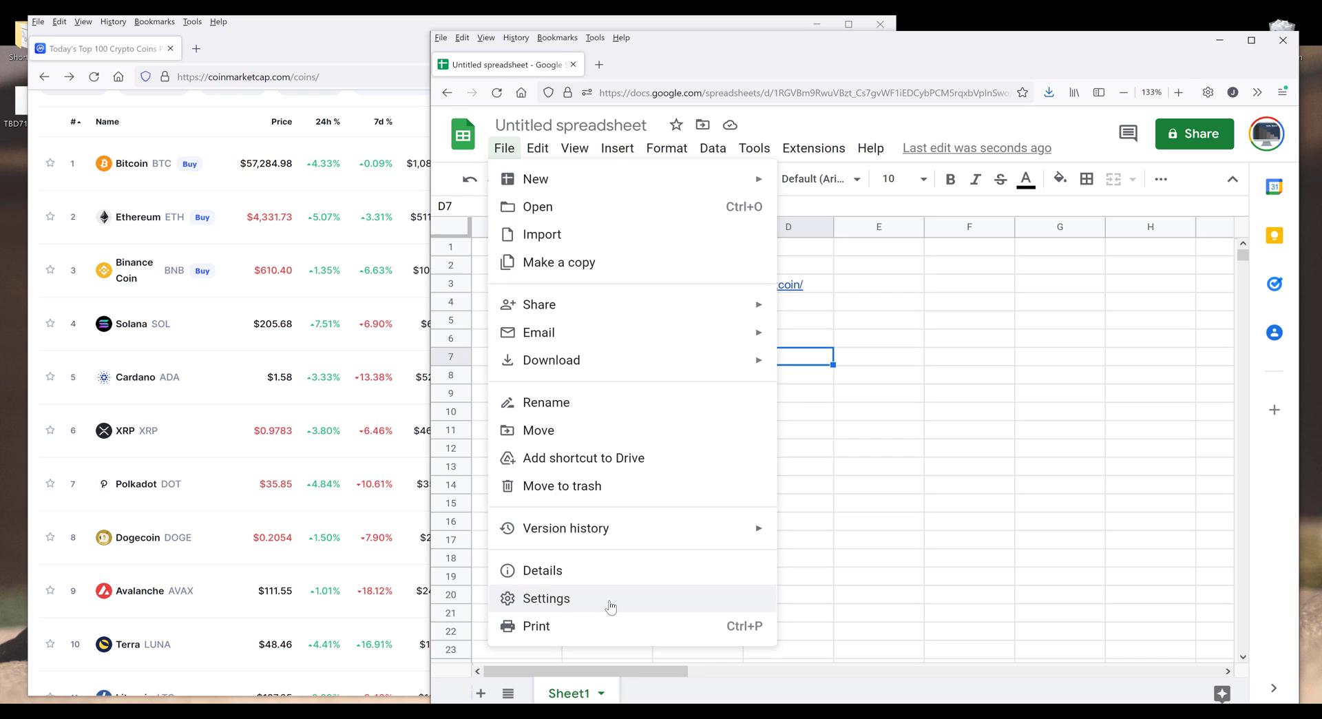
left_click(546, 598)
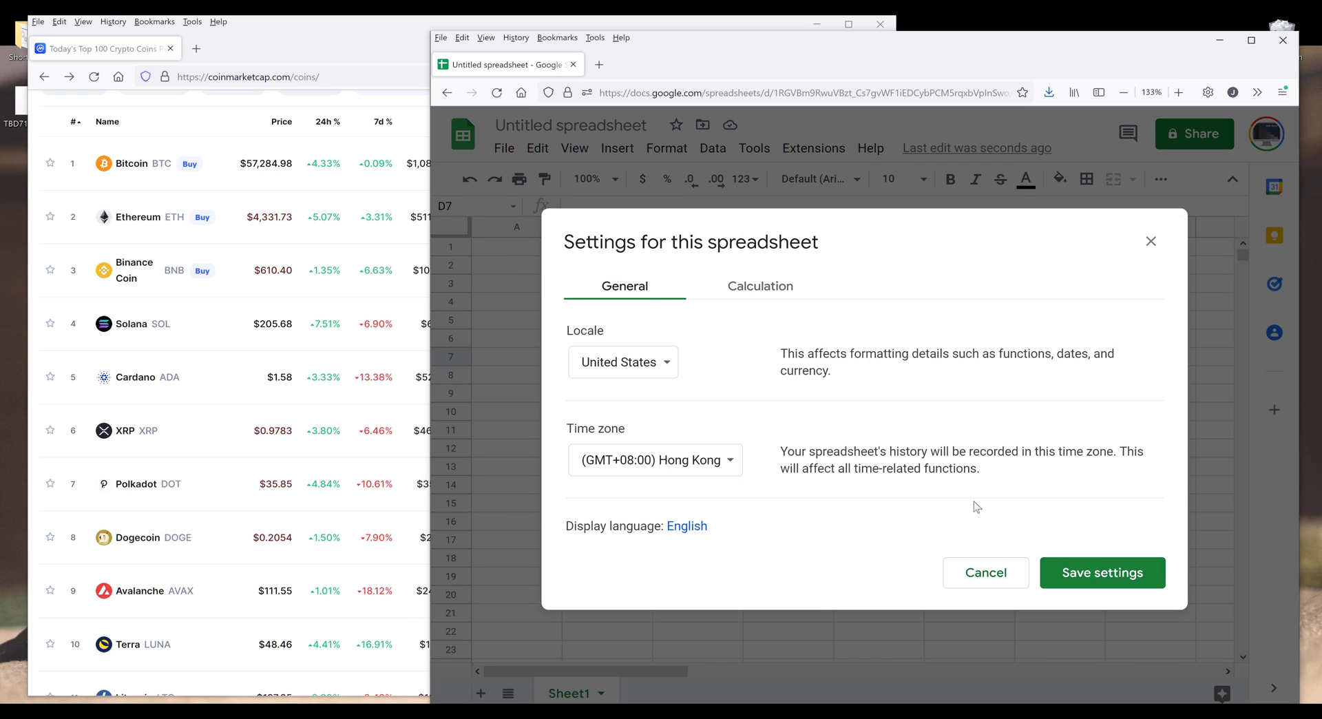
left_click(759, 285)
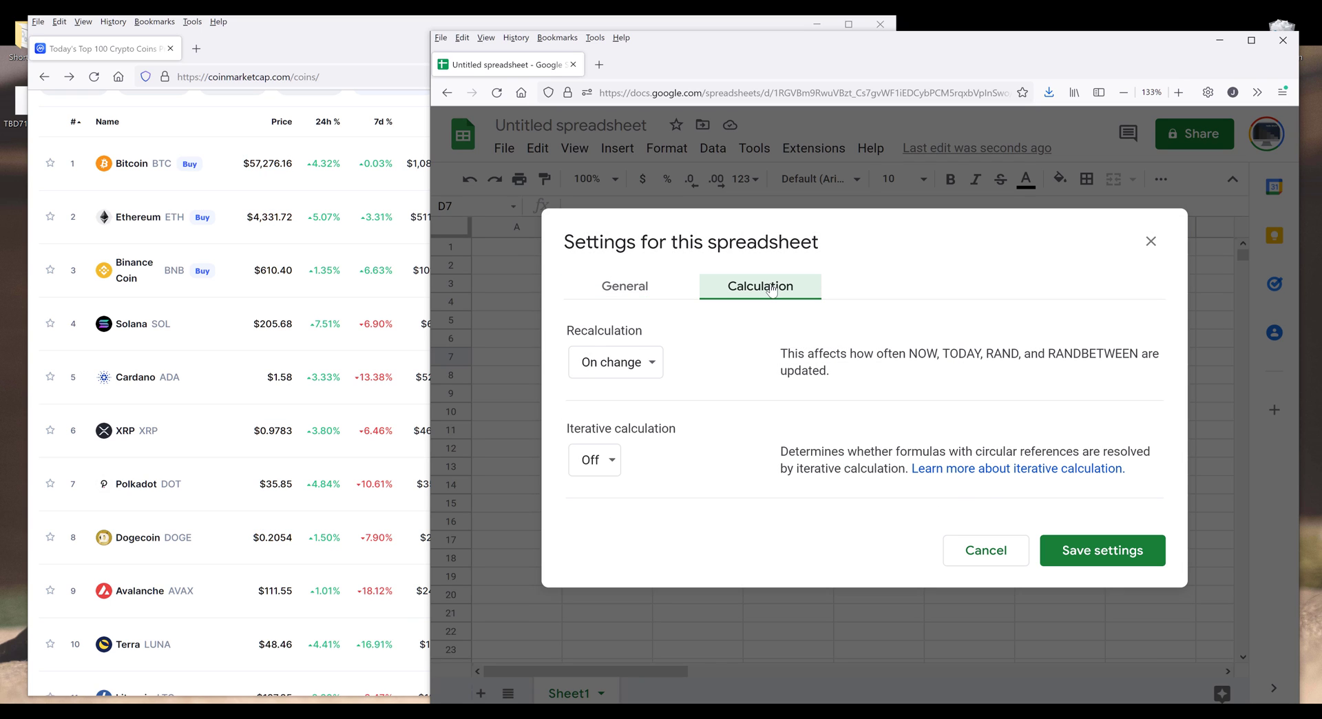
left_click(616, 361)
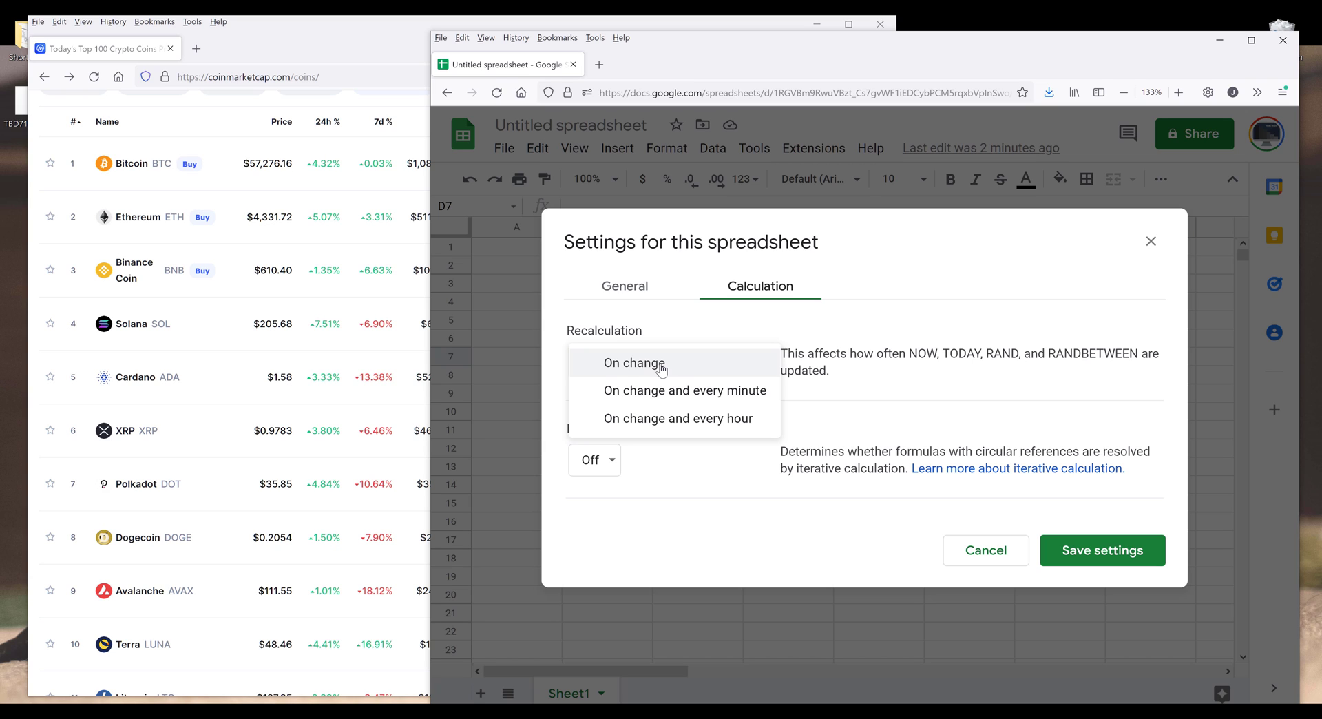
mouse_move(743, 390)
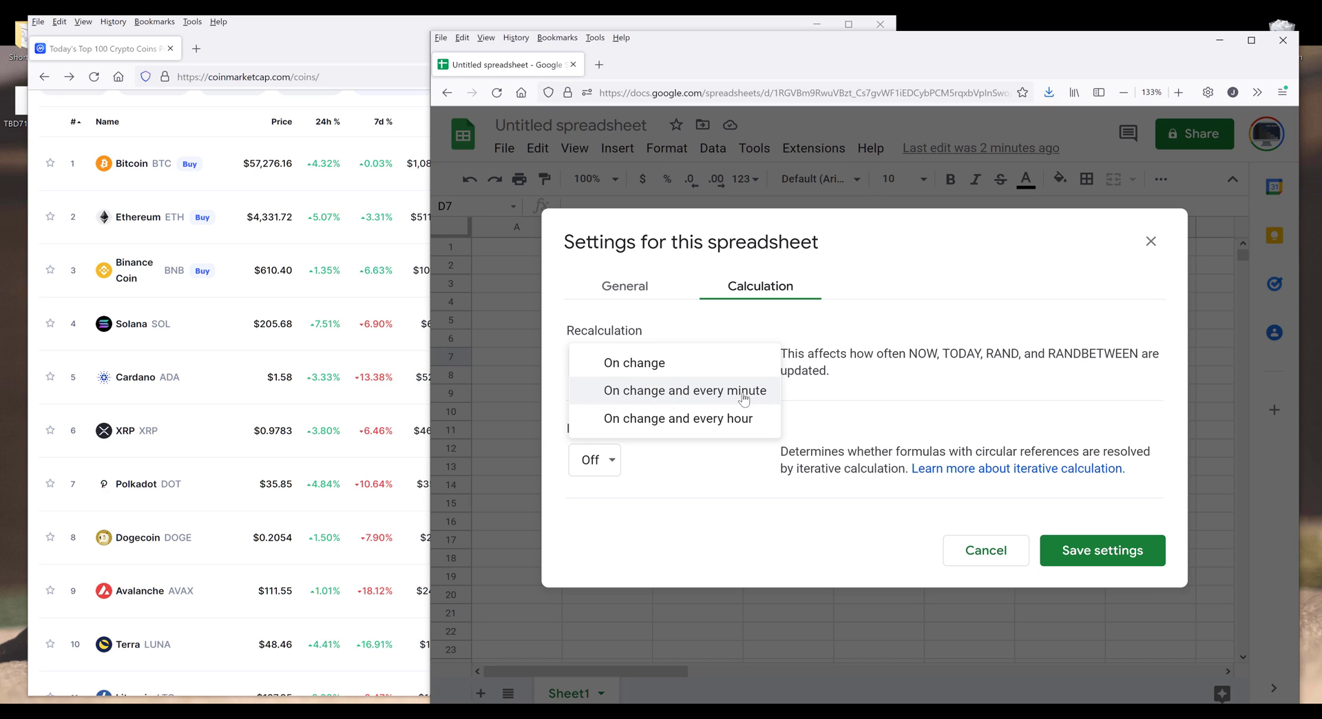
mouse_move(778, 330)
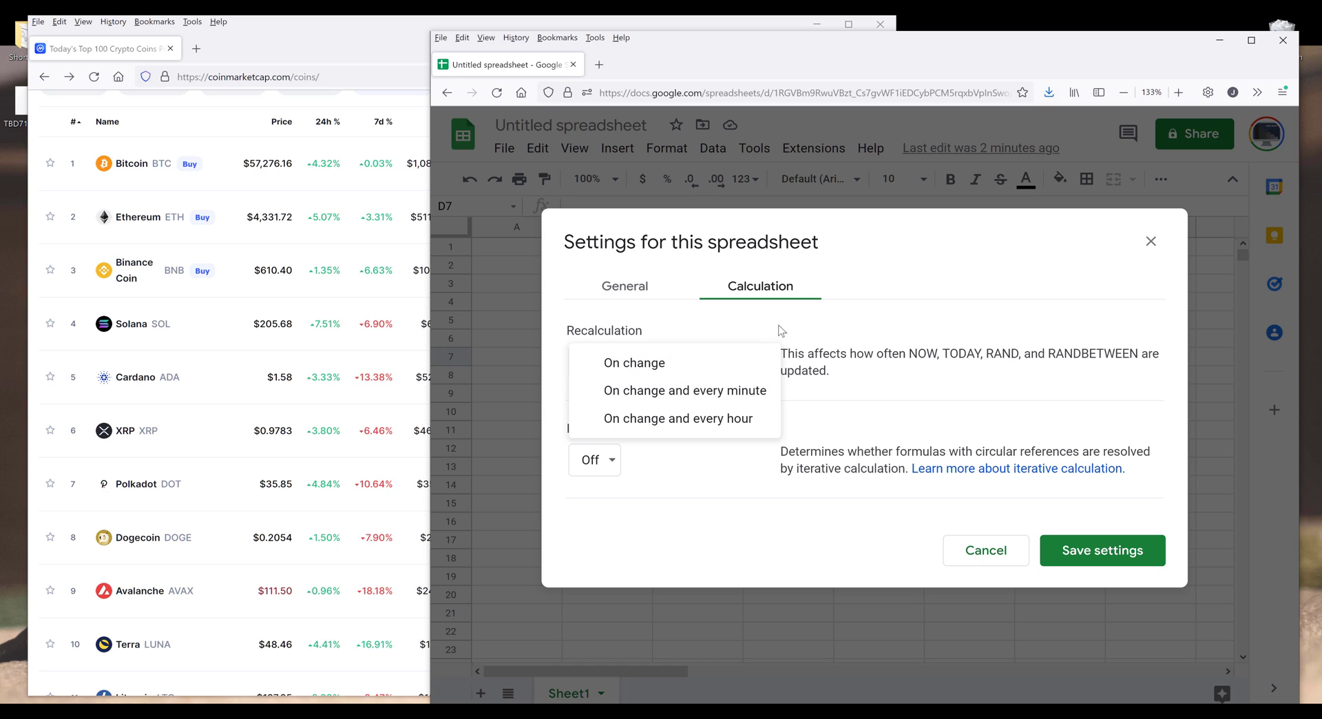